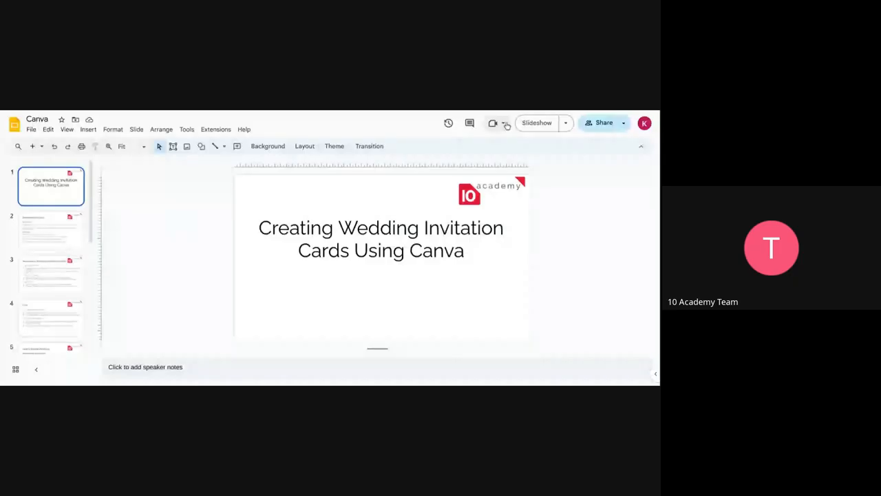
Step: Start the Canva wedding invitations slideshow from its title slide
click(536, 123)
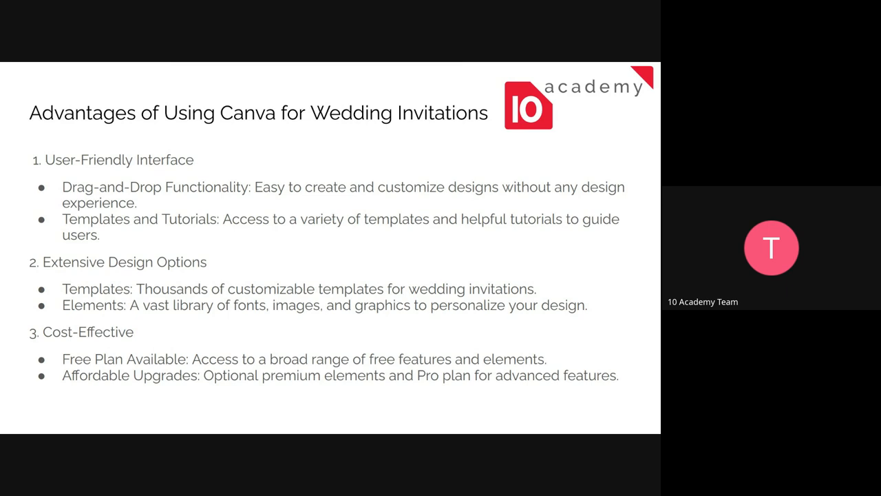
Step: Advance the slideshow to the Getting Started with Canva slide
key(Right)
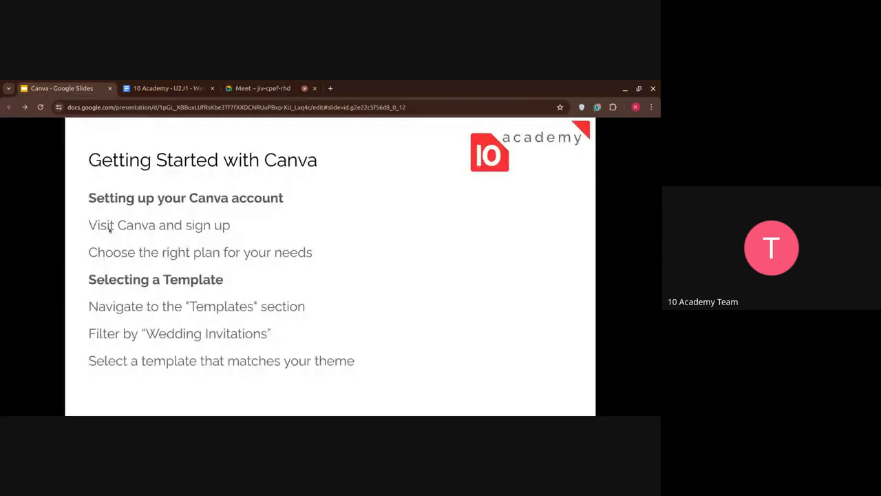
mouse_move(278, 239)
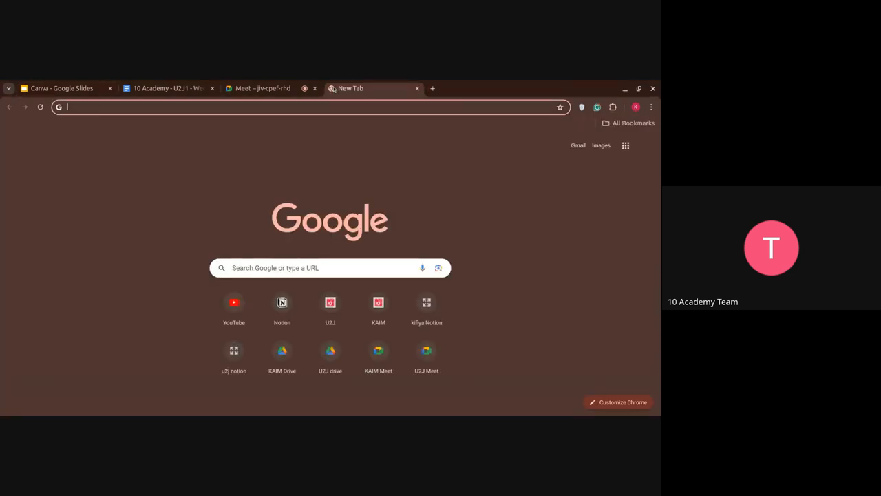
Step: Go to canva.com in the new Chrome tab
text(canva.com)
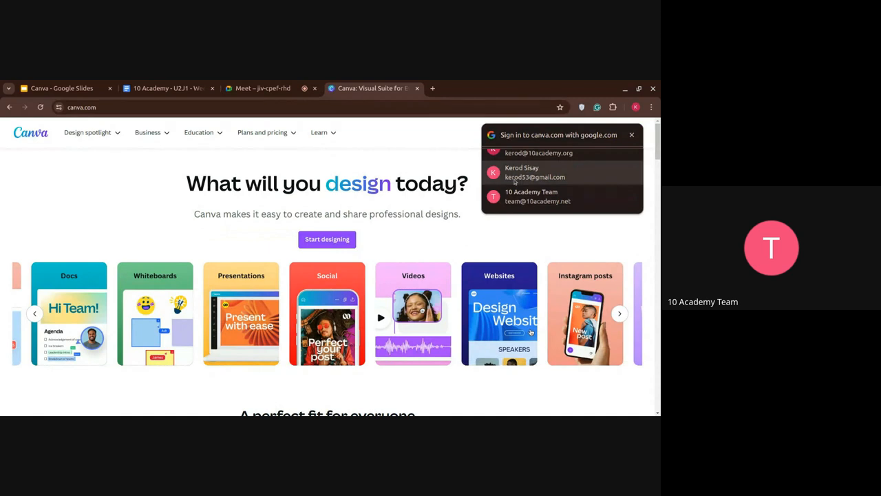
click(535, 172)
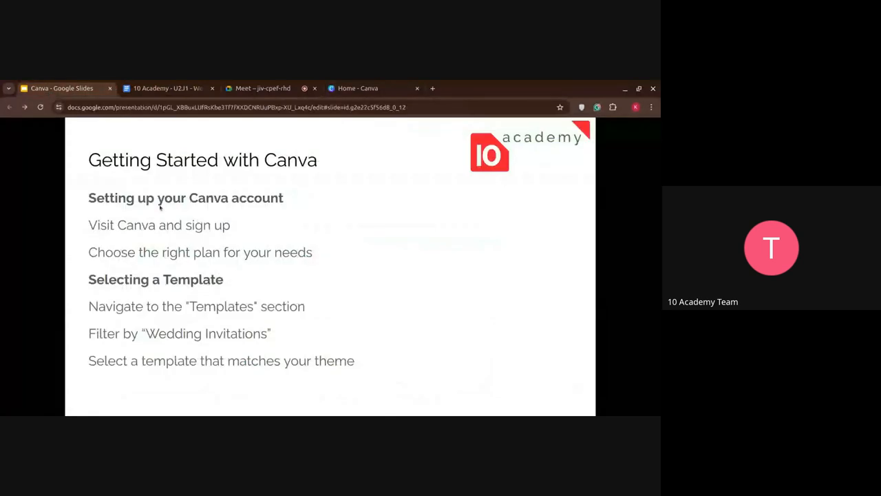
mouse_move(236, 269)
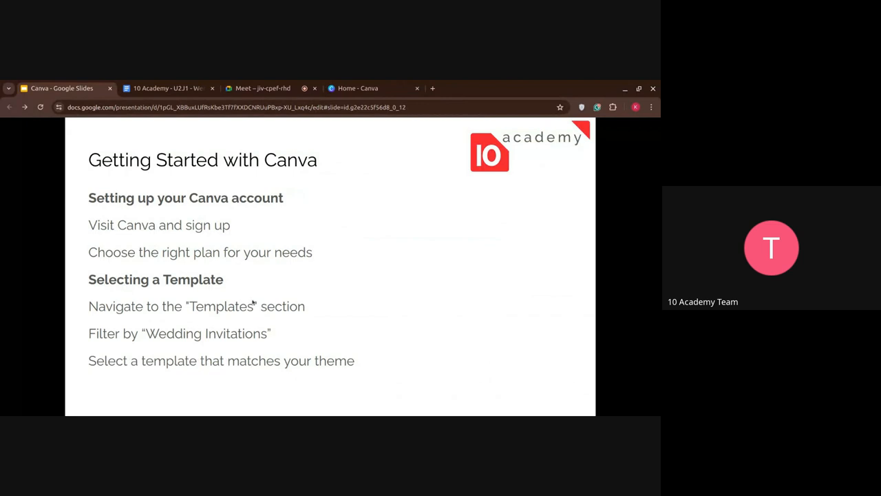
mouse_move(339, 280)
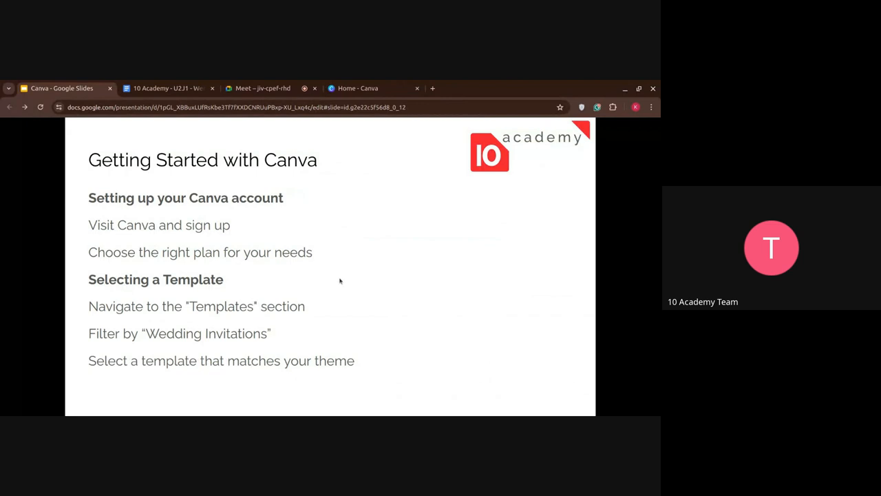
mouse_move(322, 152)
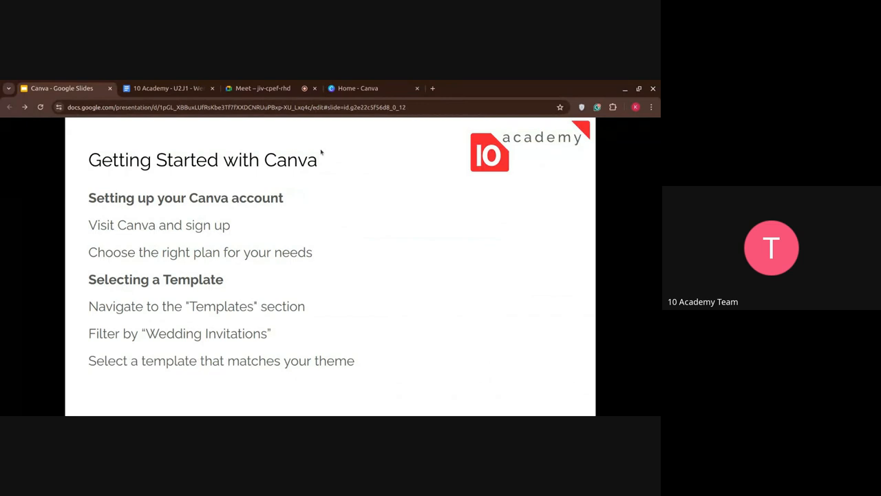
Step: Go to the signed-in Canva Templates page and open the template search suggestions
click(357, 88)
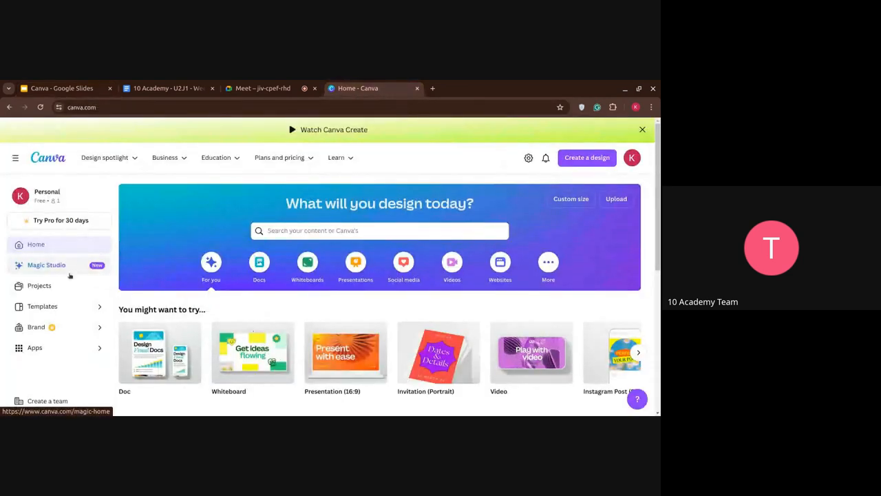
click(42, 307)
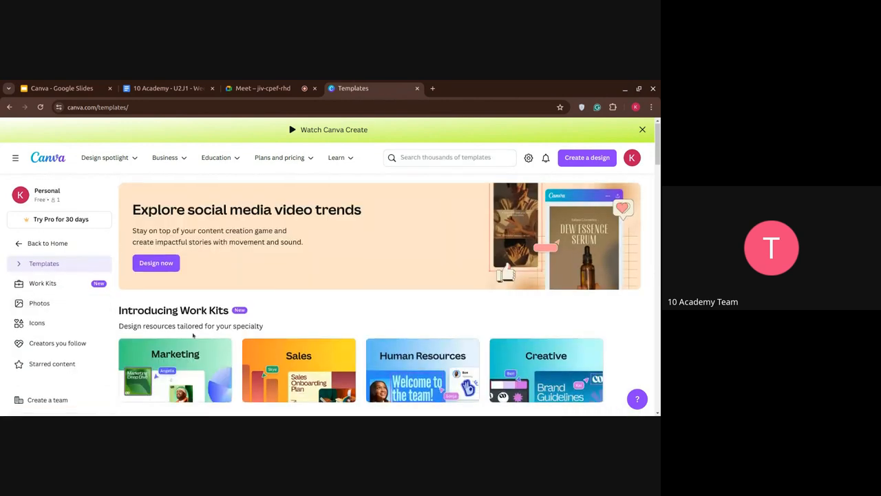
scroll(down, 3)
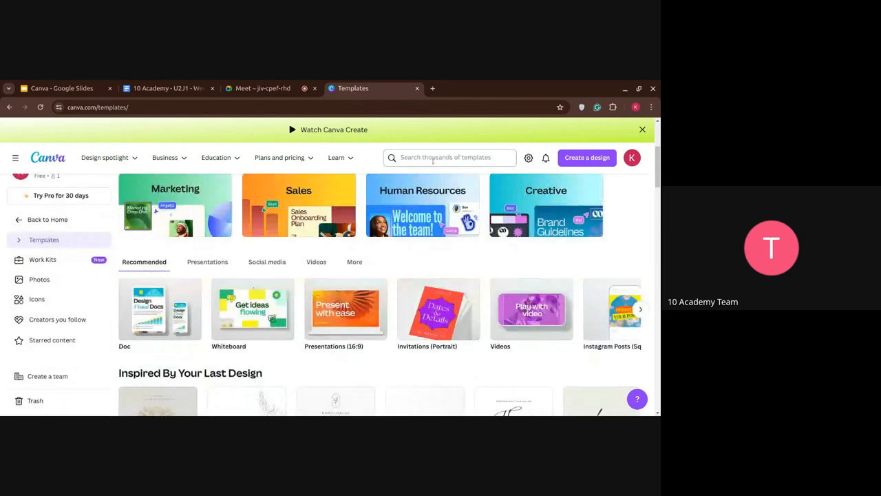
click(449, 157)
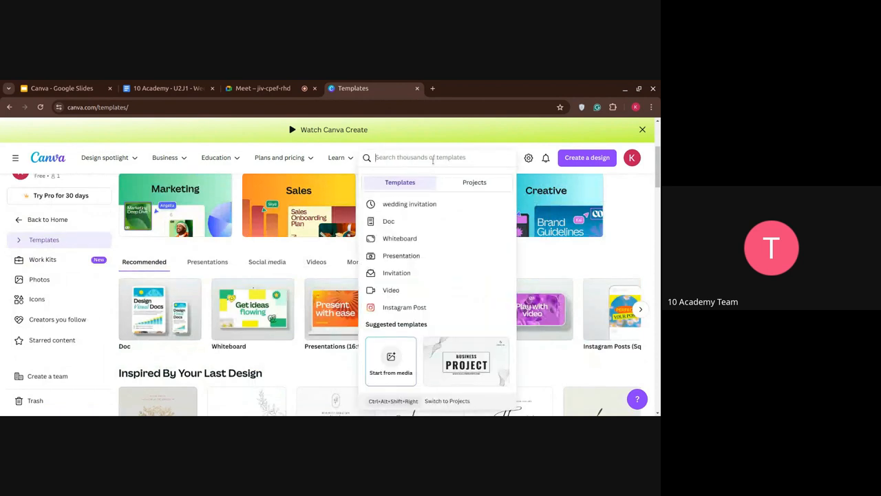
mouse_move(396, 273)
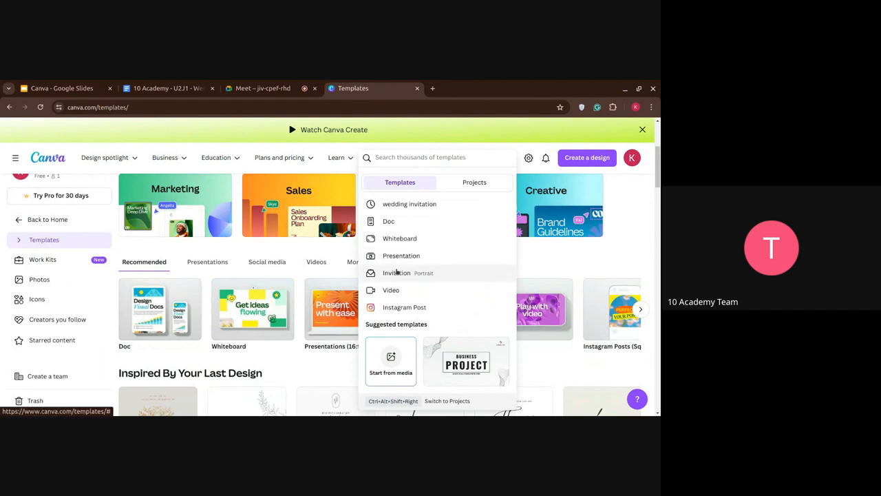
Step: Choose the Invitation category and browse its portrait invitation templates
click(396, 273)
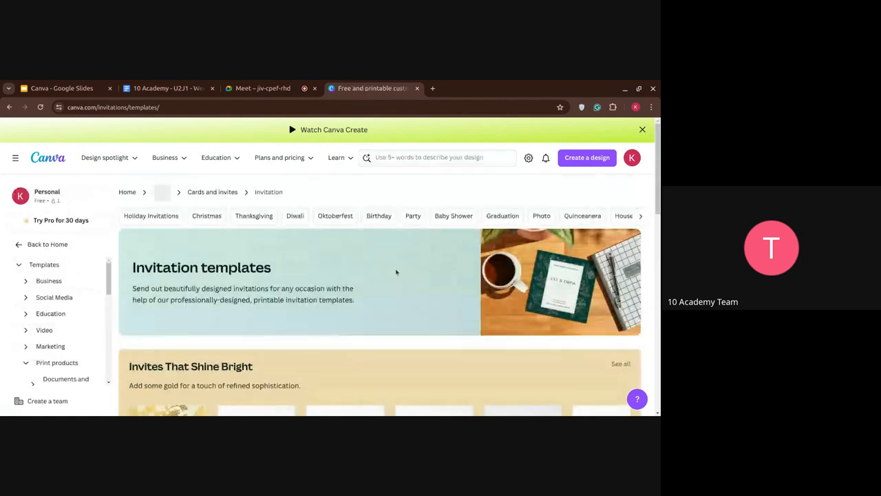
scroll(down, 3)
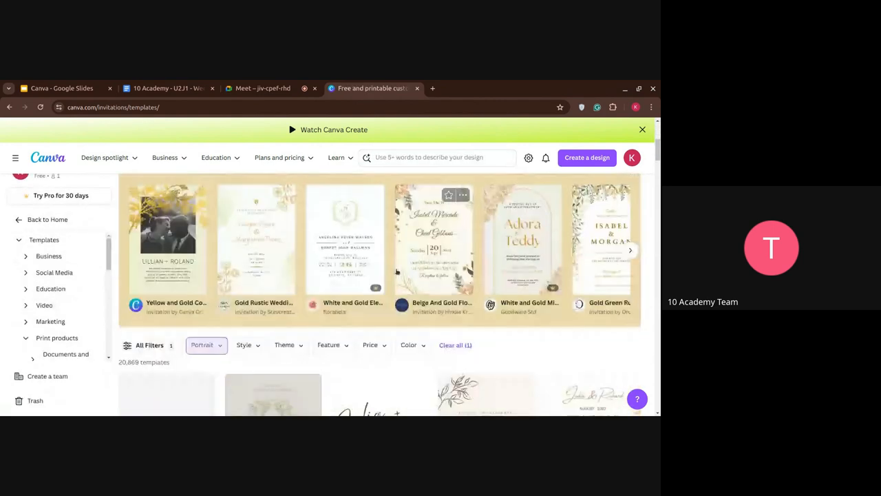
scroll(down, 3)
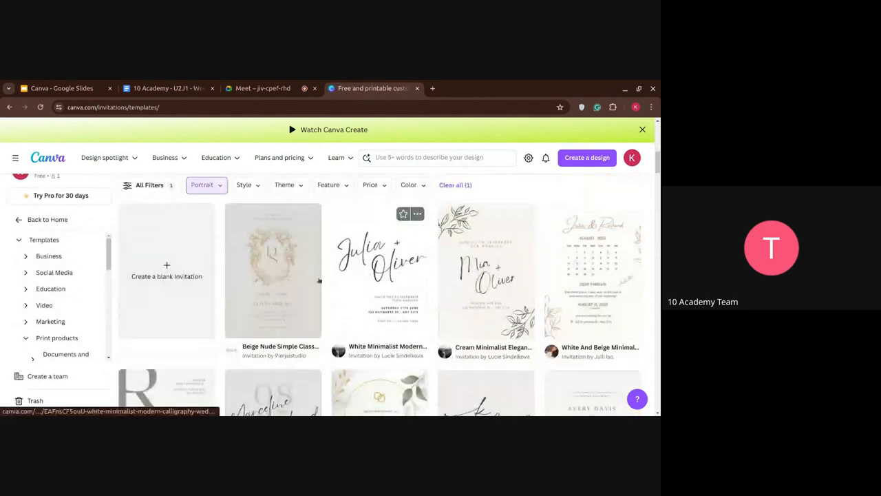
mouse_move(496, 268)
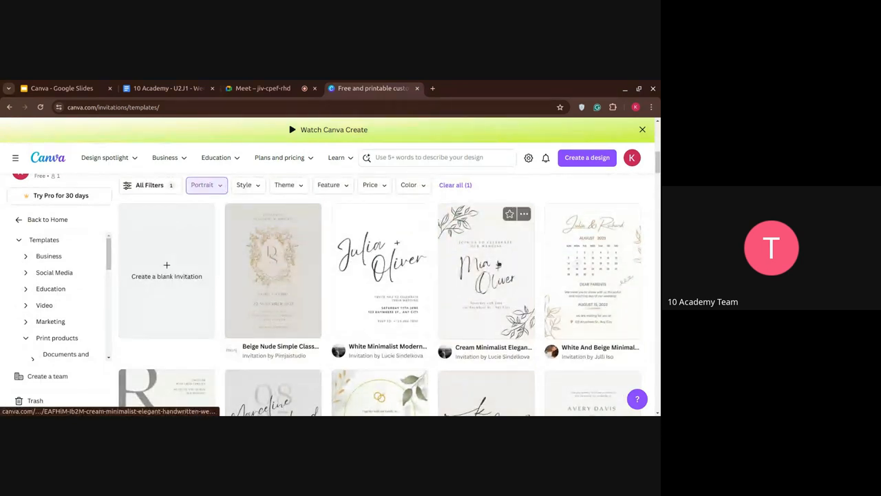
scroll(down, 3)
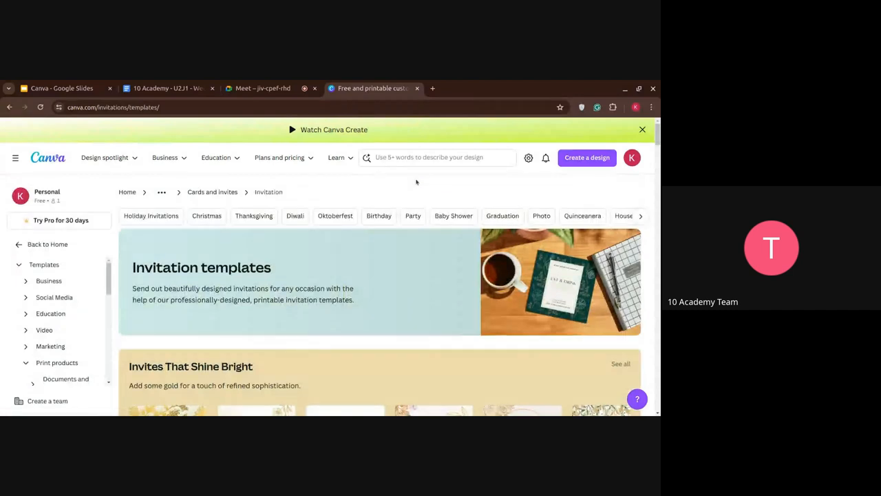
mouse_move(391, 225)
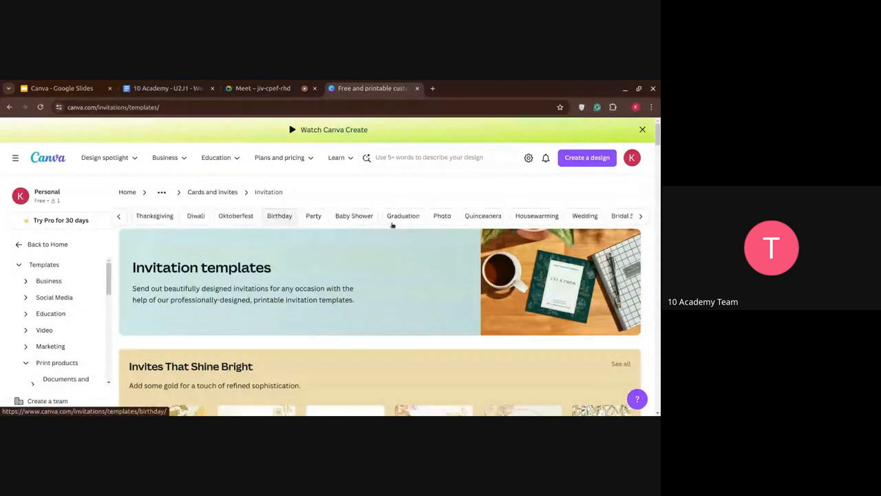
Step: Narrow invitations to the Wedding category and scroll to the template grid
click(585, 215)
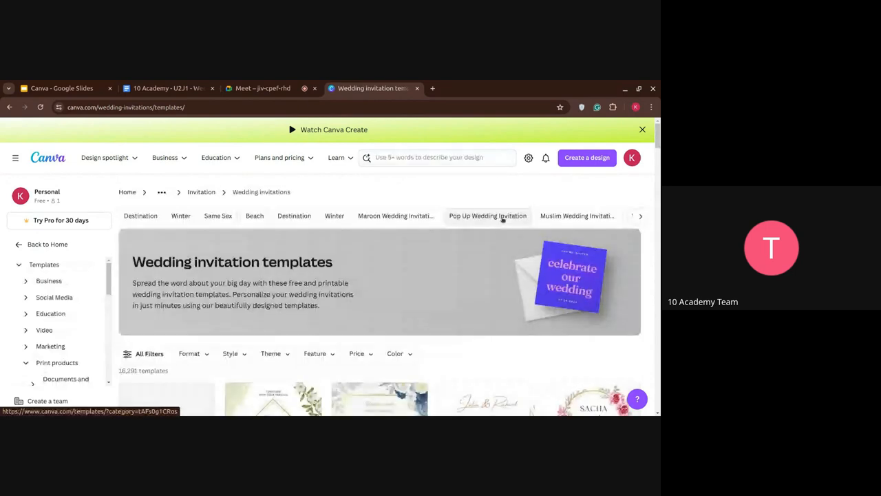
scroll(down, 3)
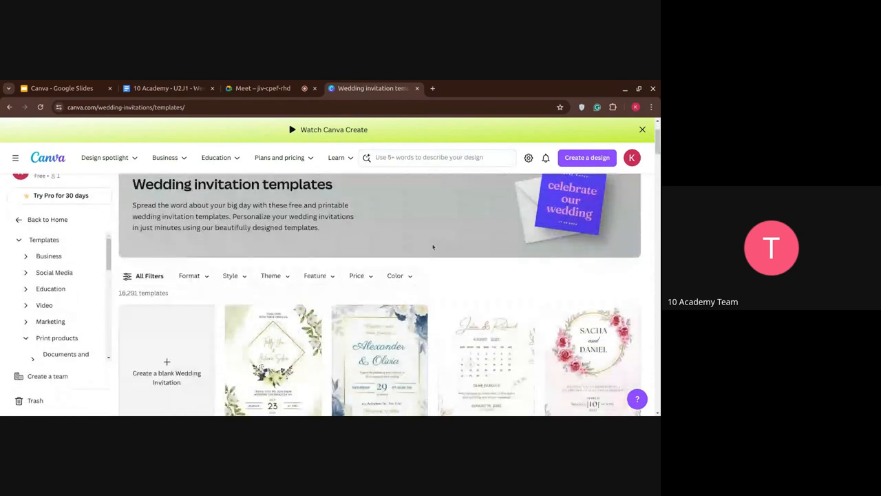
scroll(down, 3)
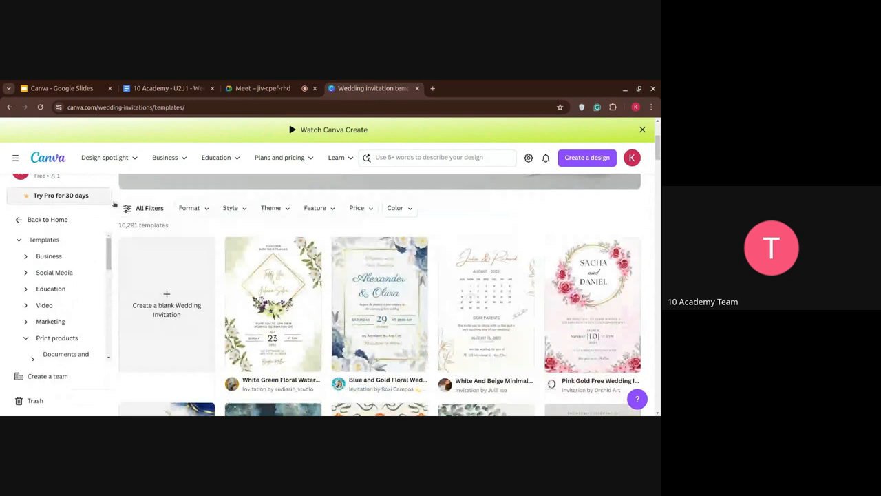
Step: Open All Filters and tick the Wedding theme filter
click(148, 207)
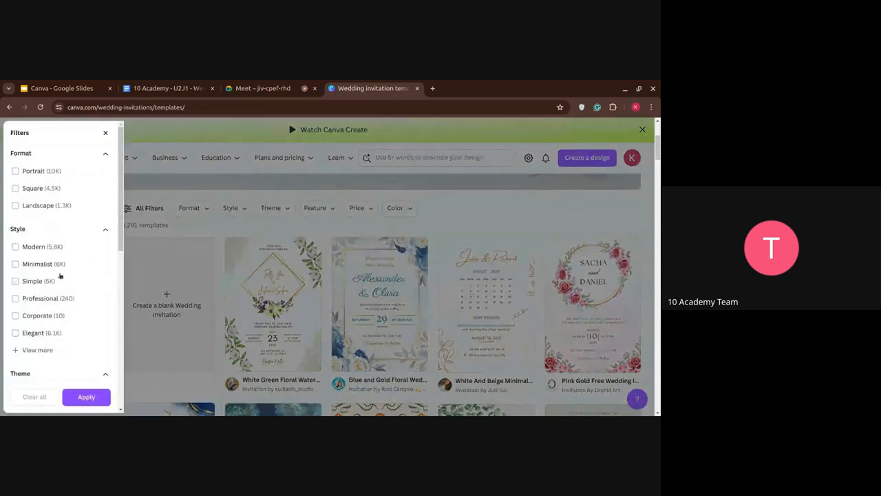
scroll(down, 3)
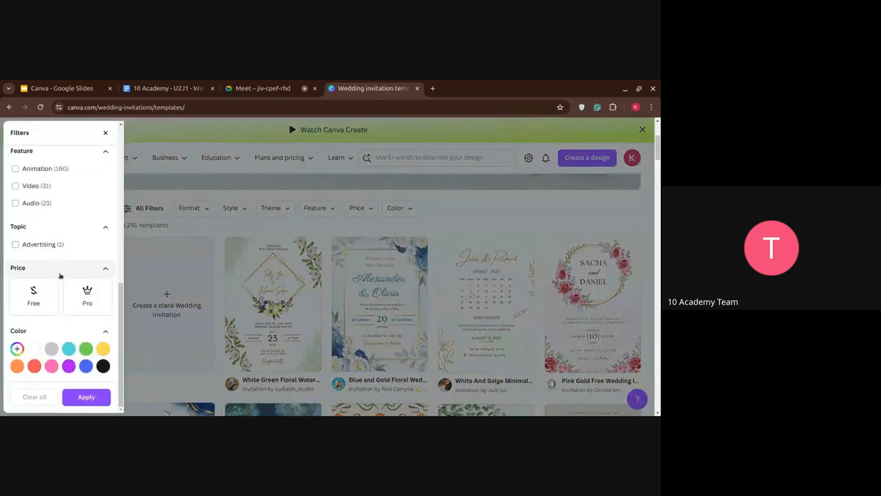
click(33, 296)
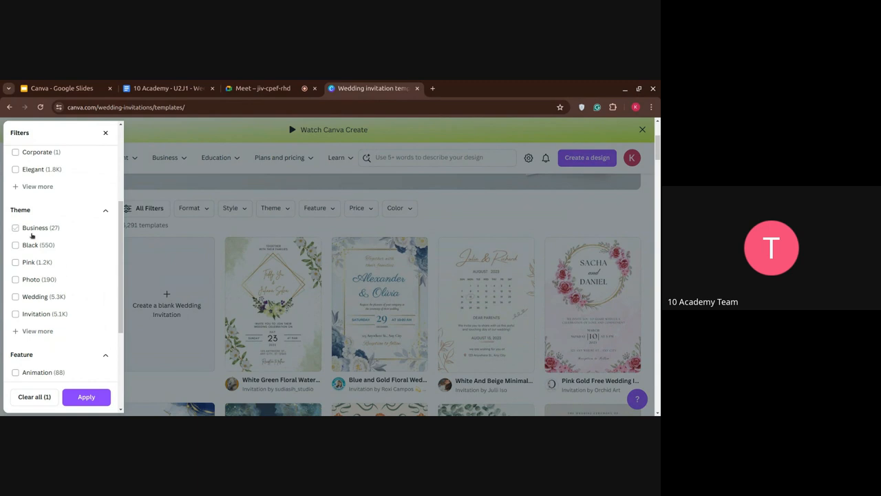
scroll(down, 3)
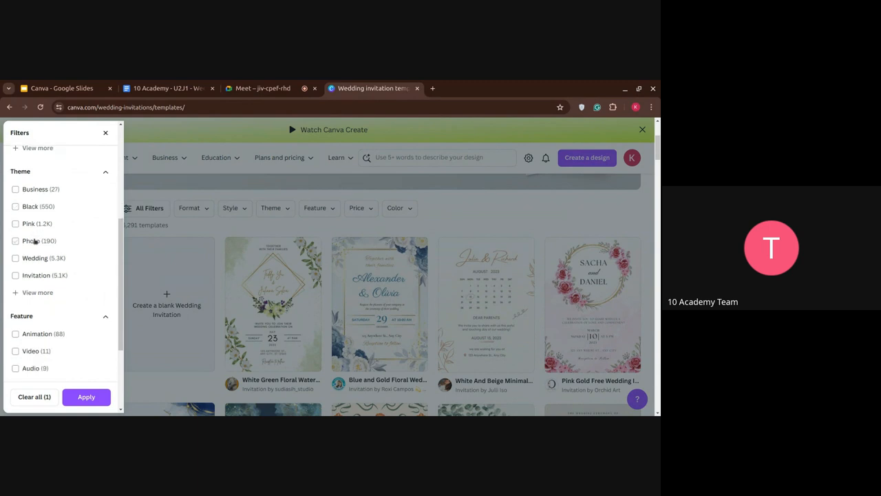
mouse_move(36, 258)
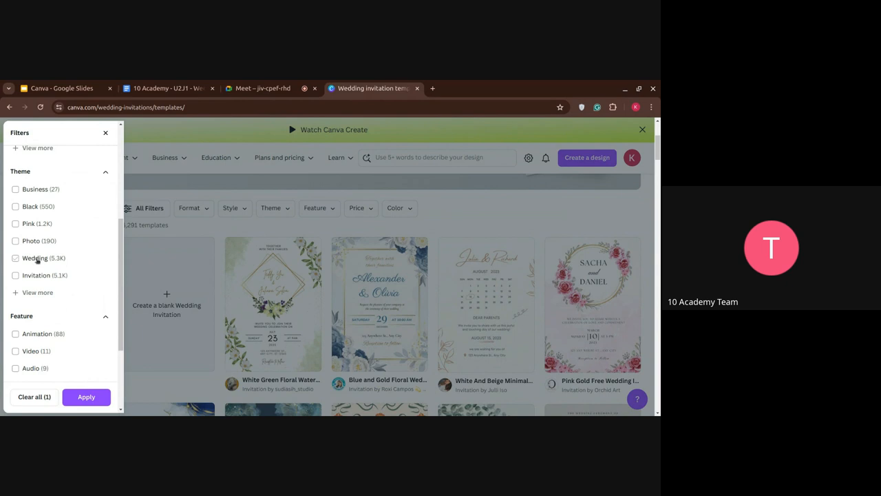
scroll(down, 3)
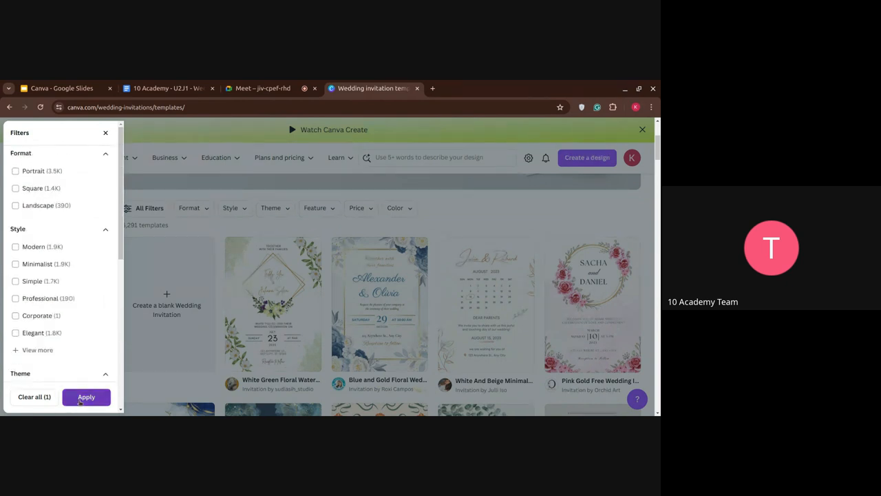
Step: Apply the filters and scroll through the 5,330 free wedding invitation templates
click(87, 397)
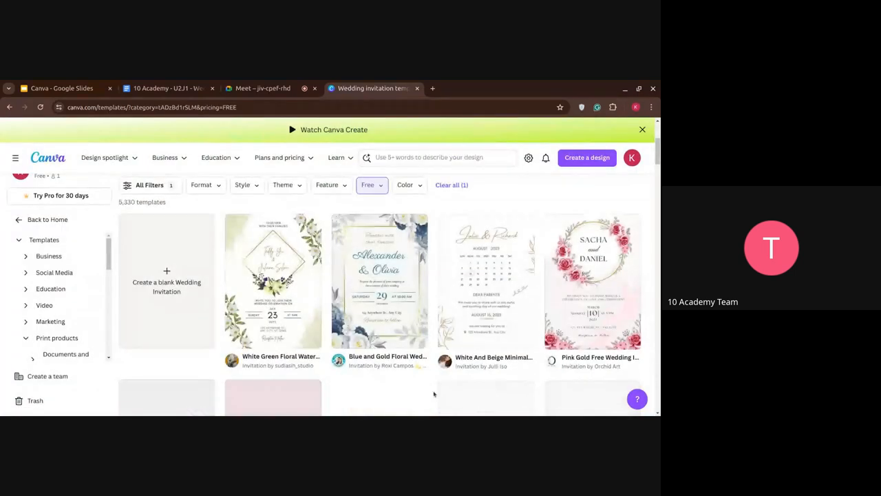
scroll(down, 3)
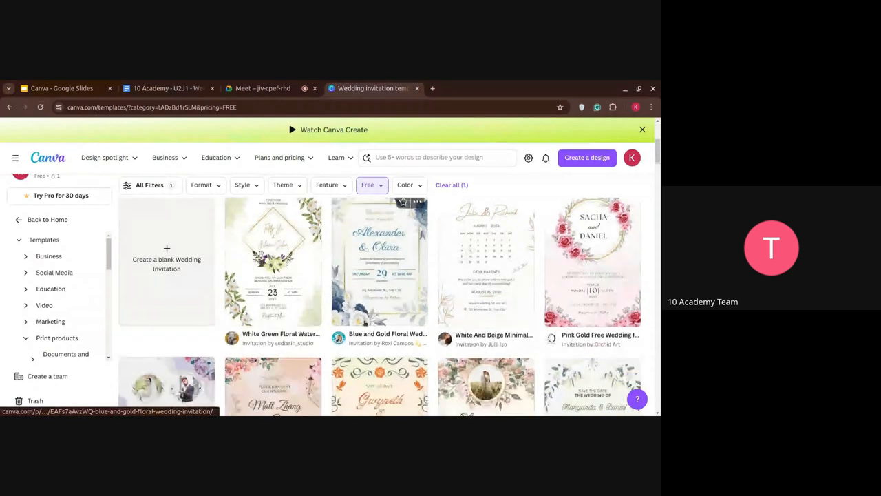
scroll(down, 3)
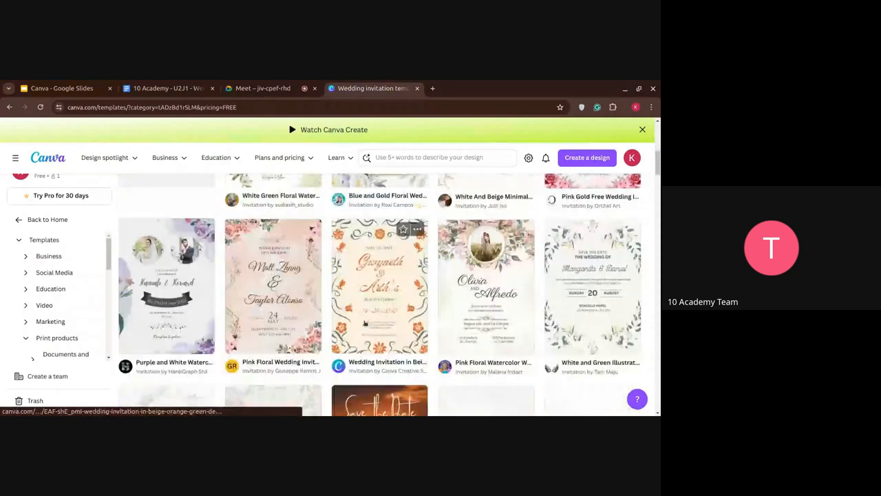
scroll(down, 3)
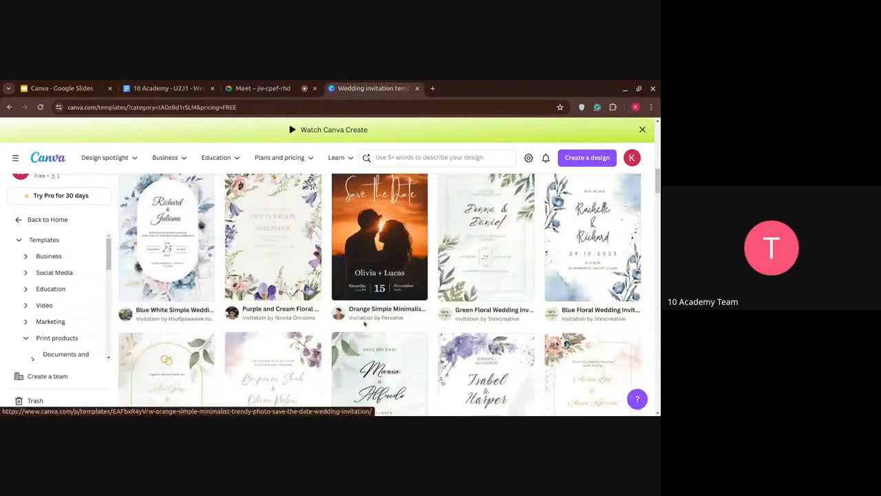
scroll(down, 3)
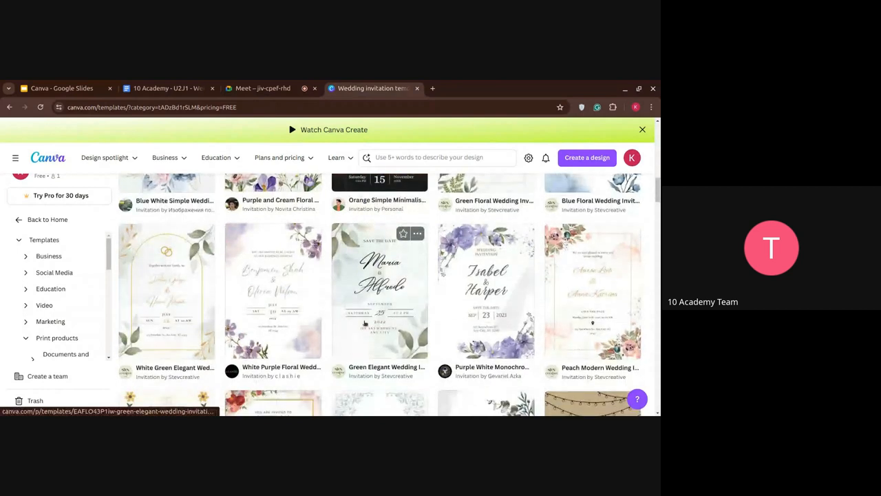
scroll(down, 3)
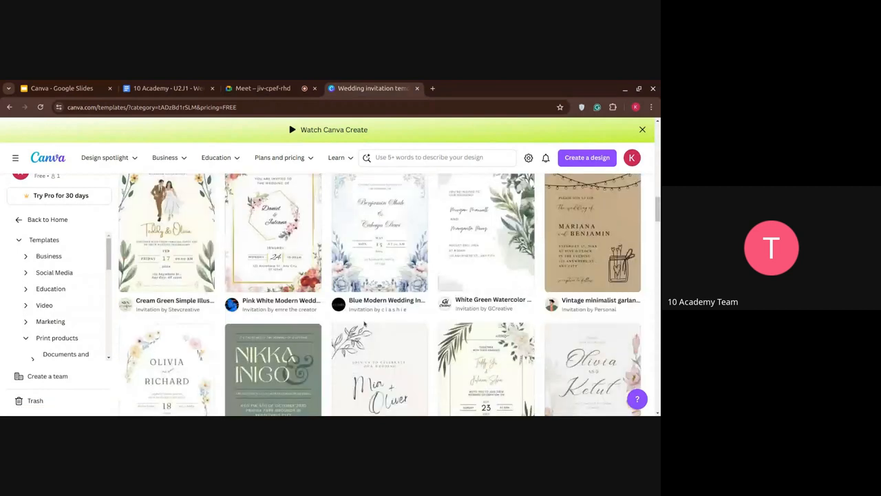
scroll(down, 3)
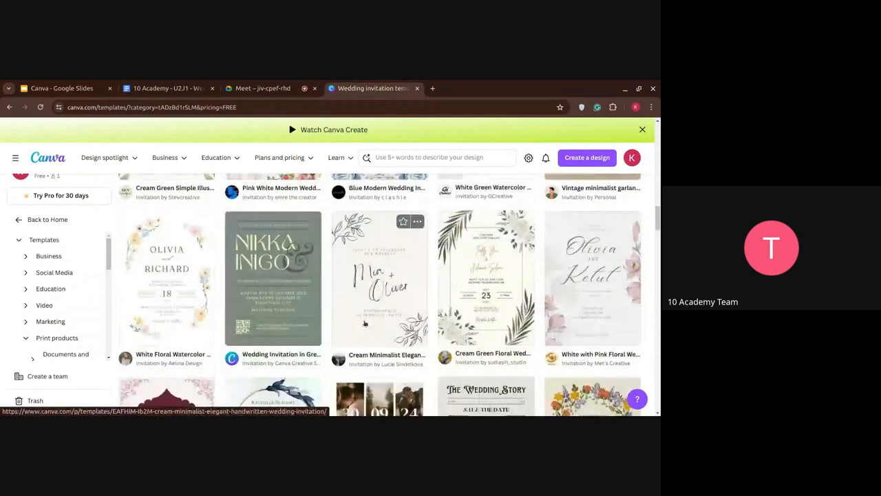
scroll(down, 3)
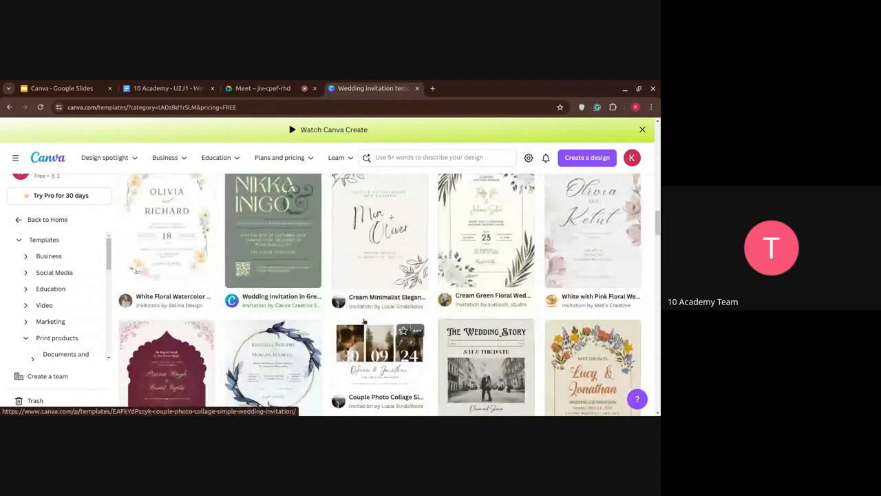
Step: Open the Cream Minimalist Elegant handwritten wedding invitation template
click(380, 230)
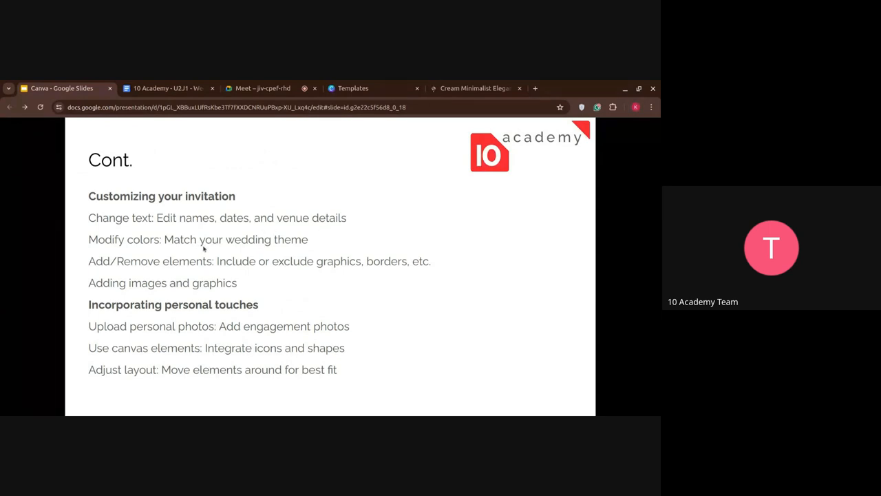
mouse_move(271, 261)
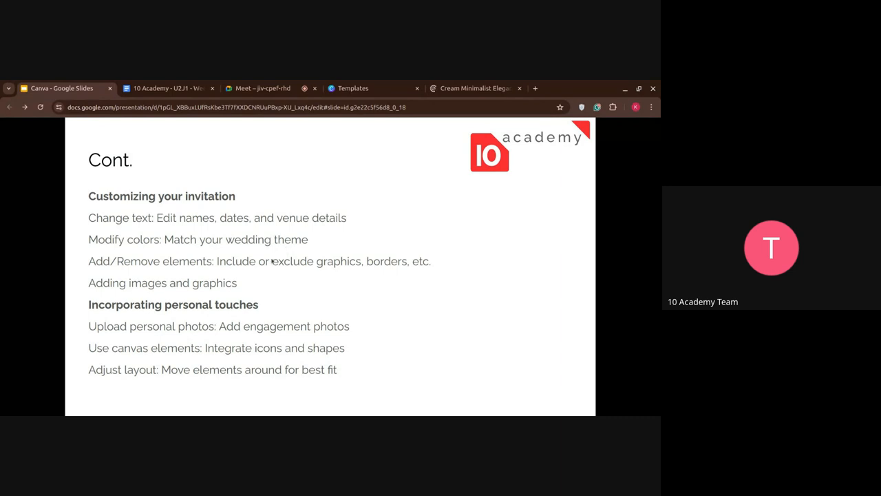
mouse_move(237, 274)
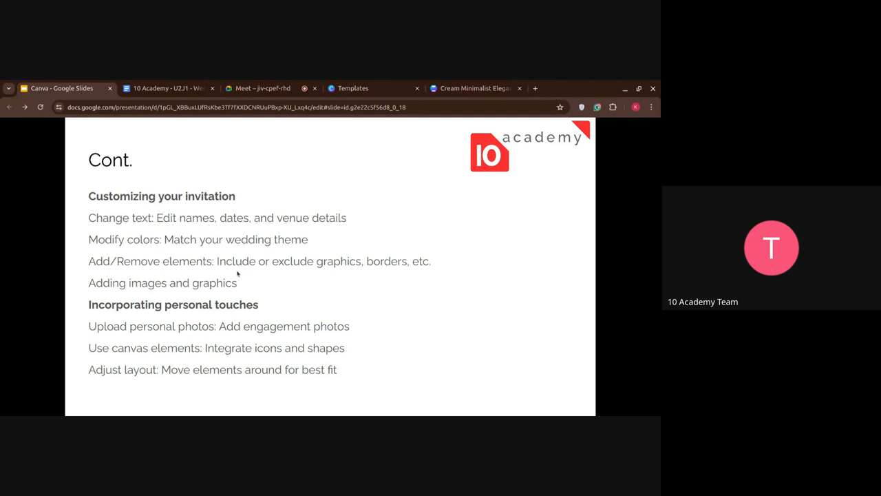
mouse_move(189, 294)
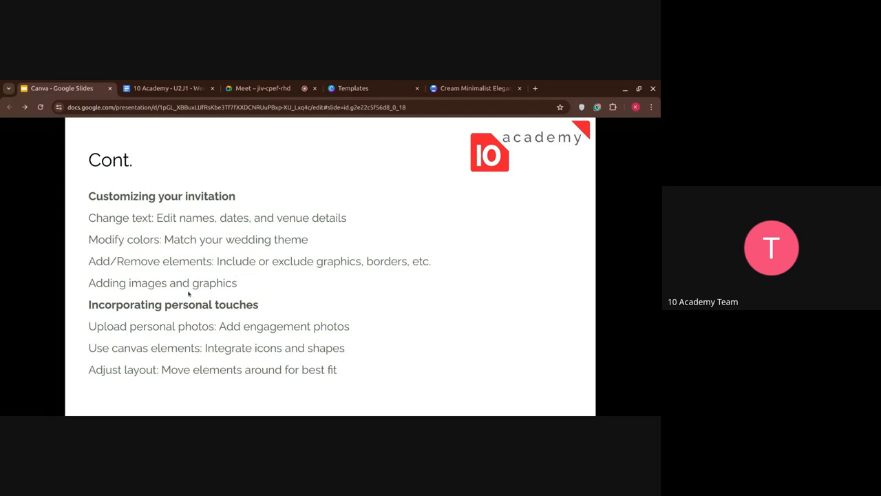
mouse_move(233, 336)
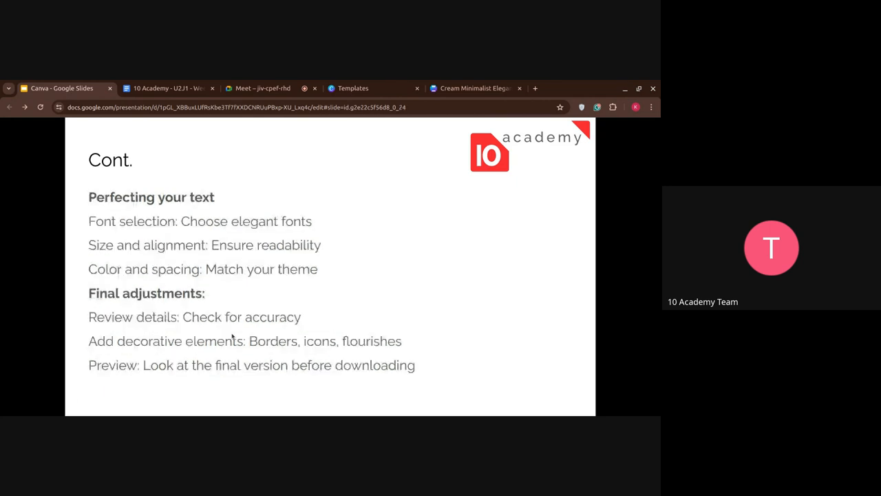
mouse_move(314, 326)
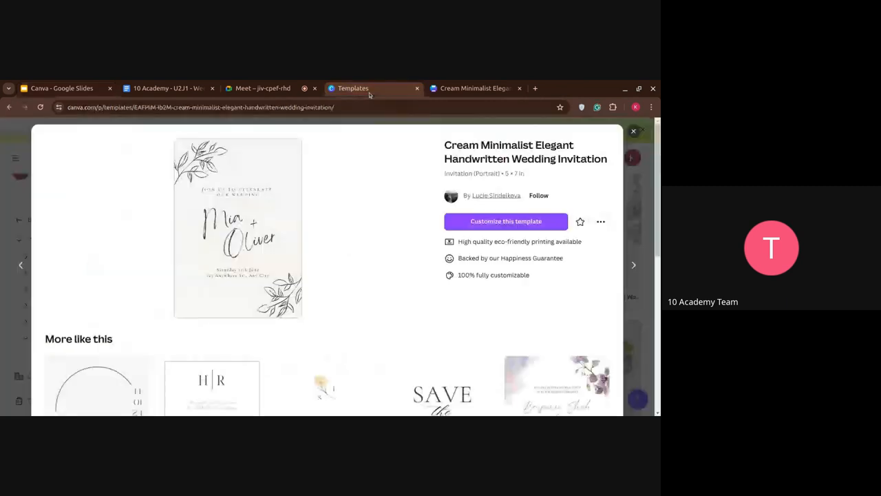
Step: Open the cream minimalist template in the editor and change the names to Kanye + Kim
click(506, 222)
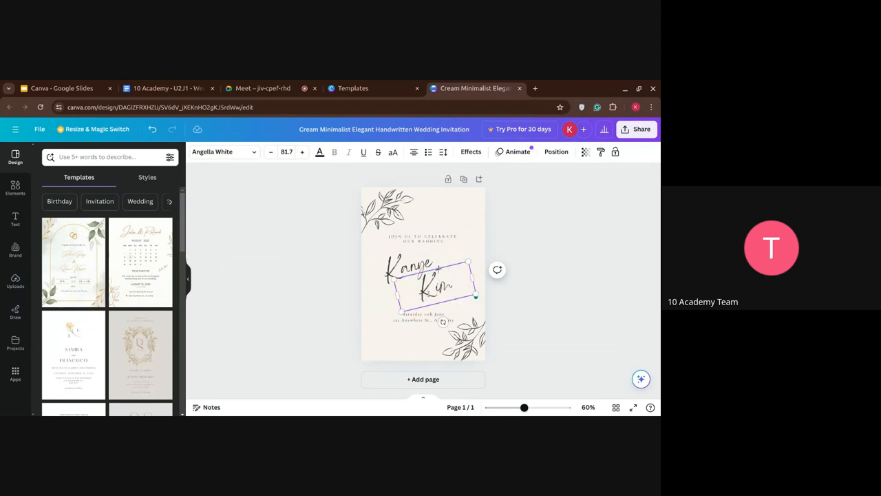
click(424, 317)
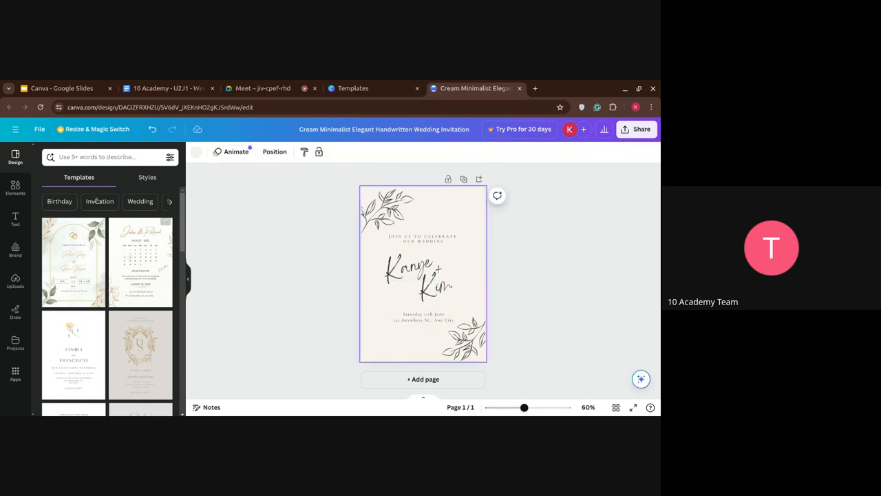
Step: Move a line-art flower graphic from Elements into the bottom-left corner
click(147, 177)
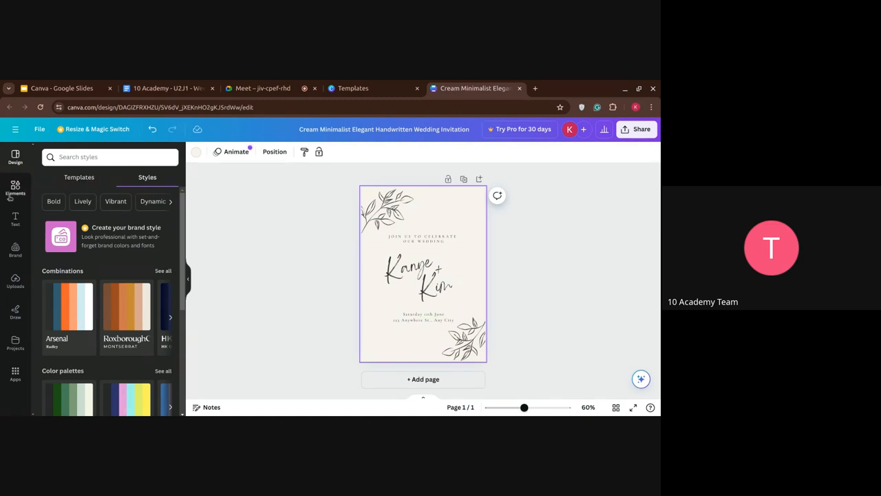
click(15, 186)
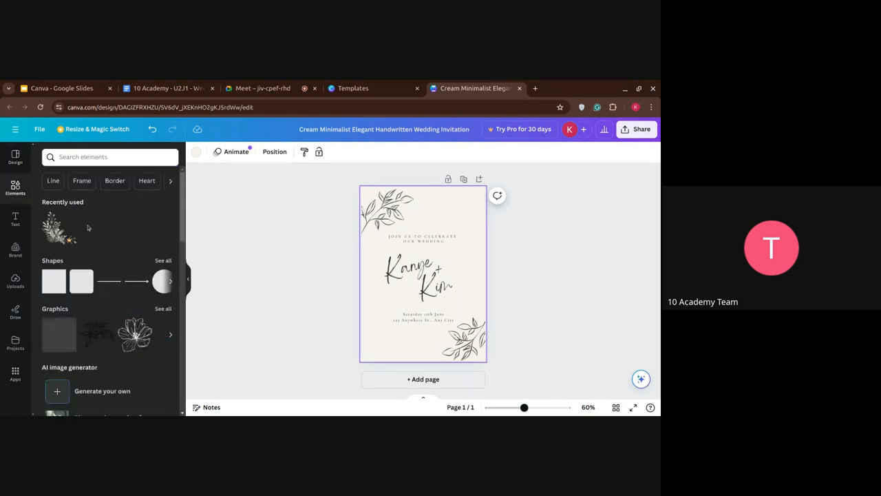
scroll(down, 3)
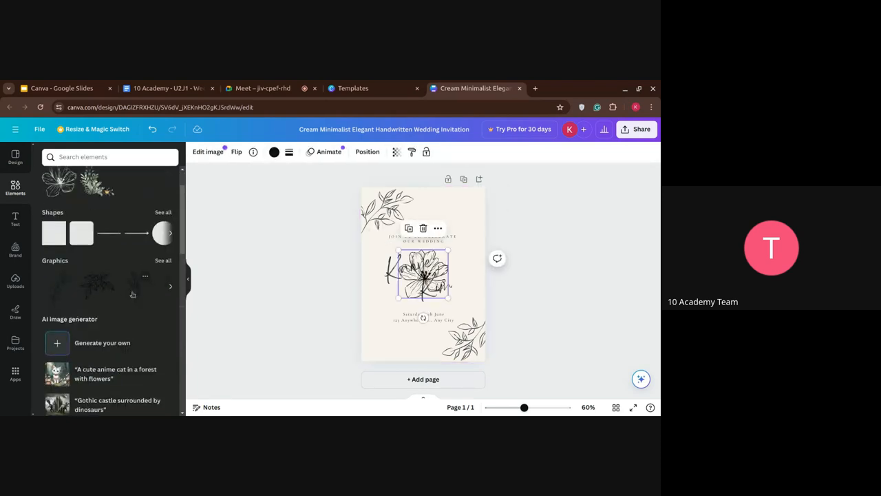
drag(424, 275, 383, 333)
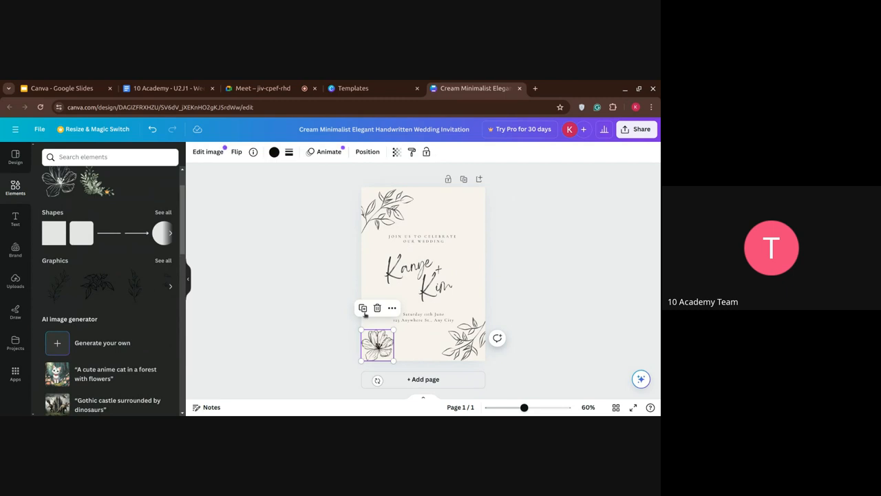
Step: Place a second flower in the top-right corner, then browse more line-art graphics
drag(377, 344, 458, 210)
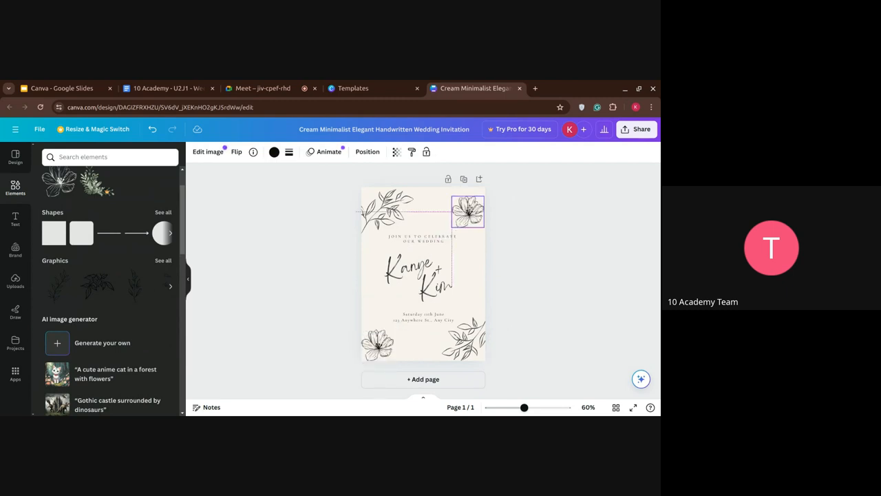
drag(467, 211, 465, 202)
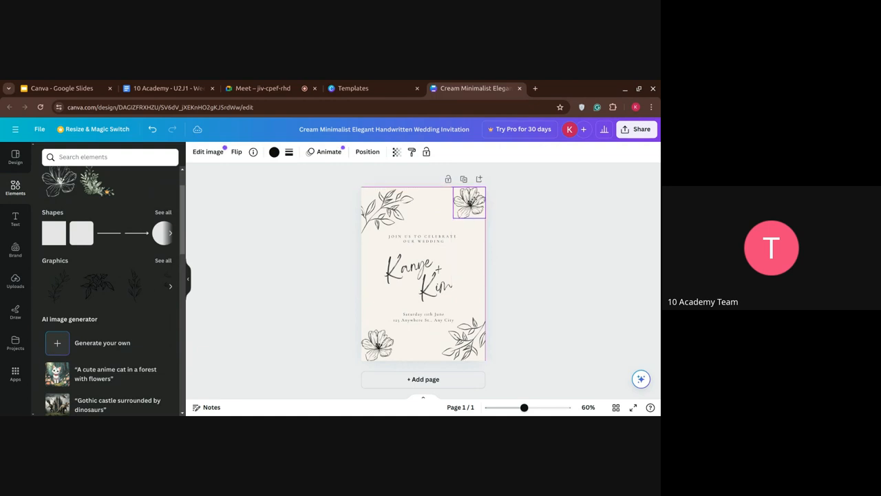
click(468, 202)
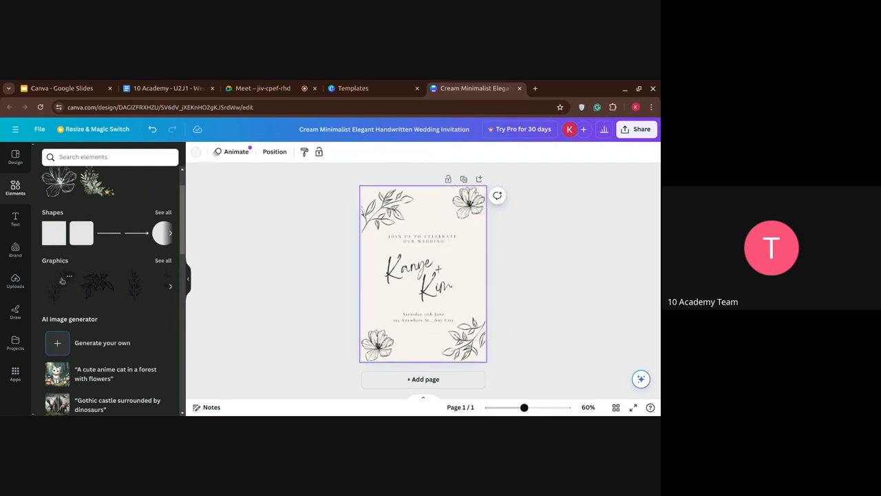
click(170, 286)
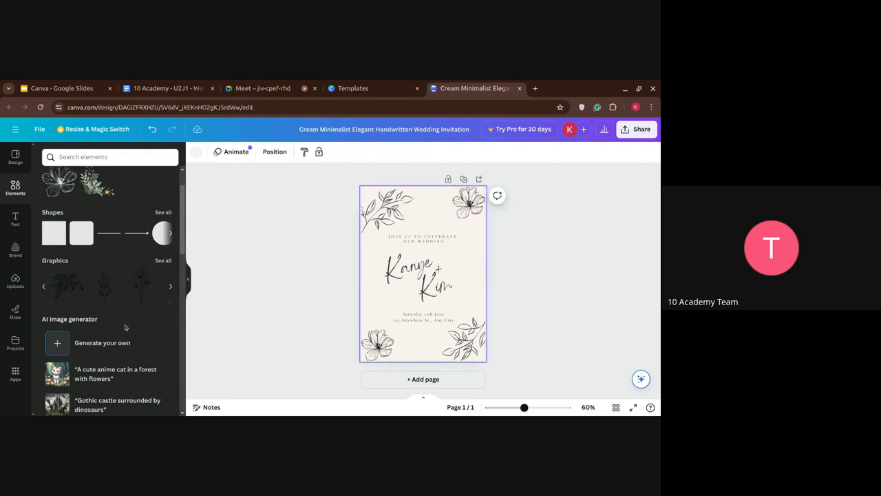
scroll(down, 3)
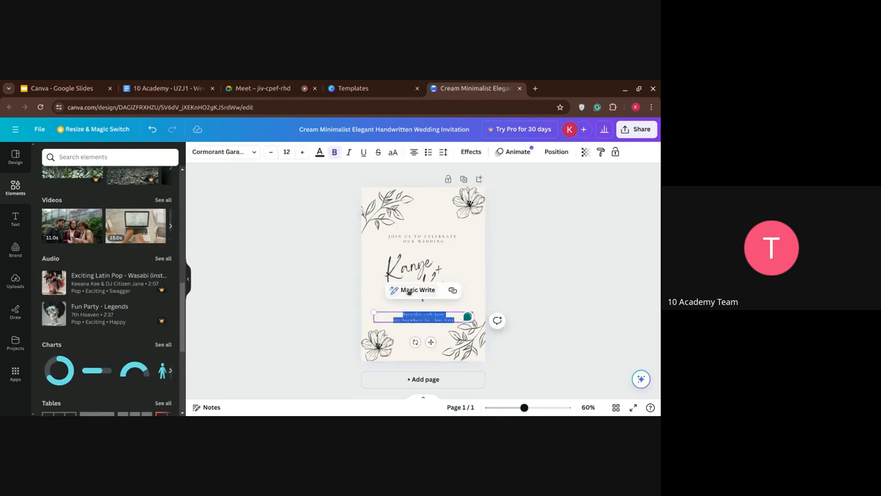
click(418, 290)
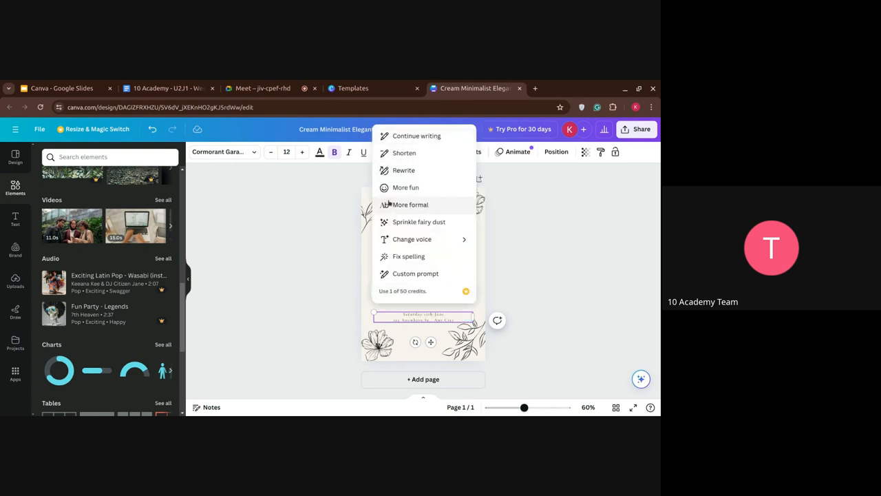
mouse_move(396, 188)
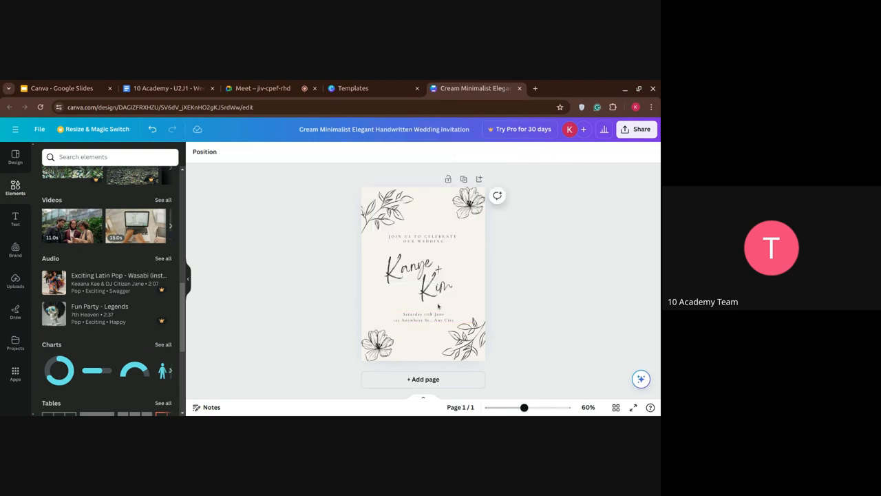
scroll(down, 3)
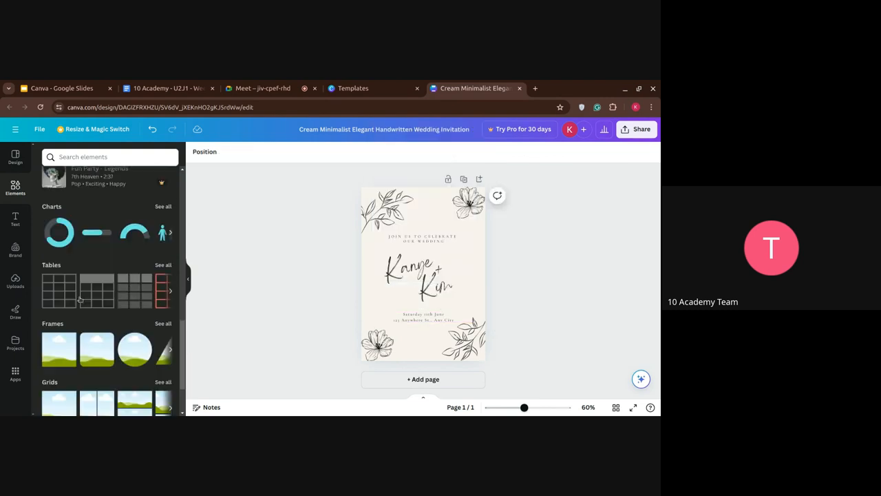
scroll(down, 3)
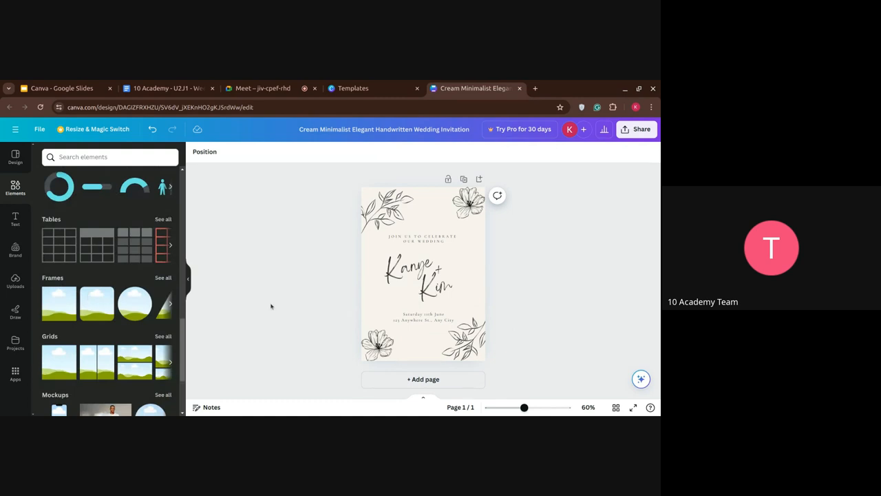
scroll(down, 3)
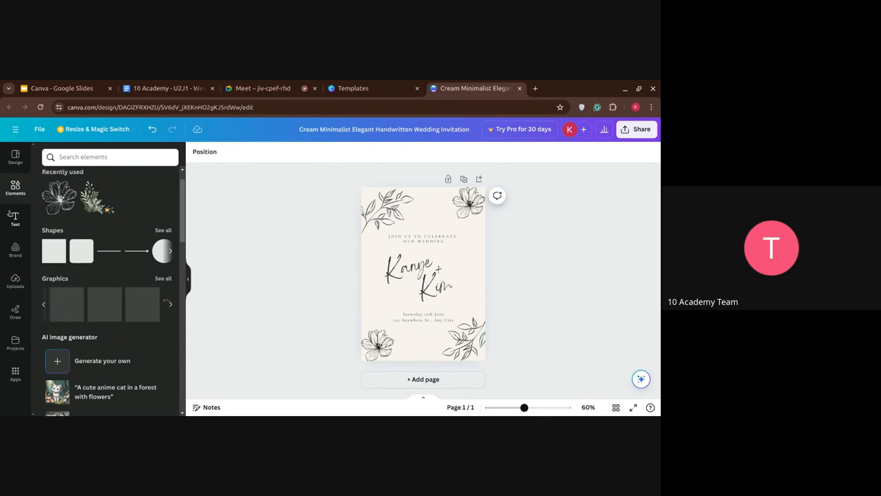
Step: Add a small 'JOIN US' body text line near the top, undoing the accidental heading
click(16, 219)
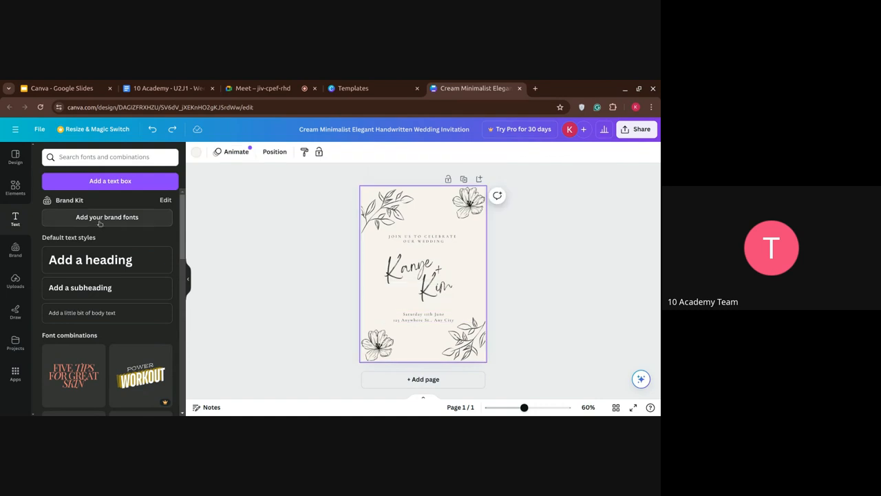
click(423, 272)
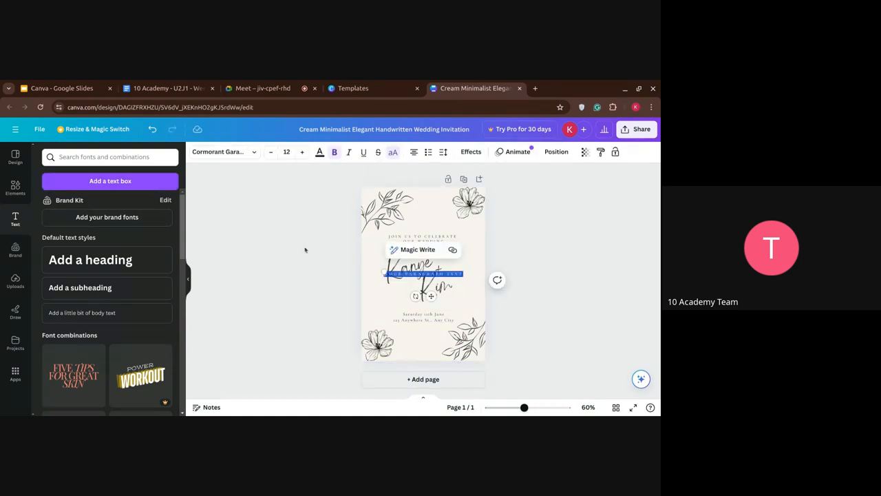
mouse_move(355, 258)
text(JOIN US)
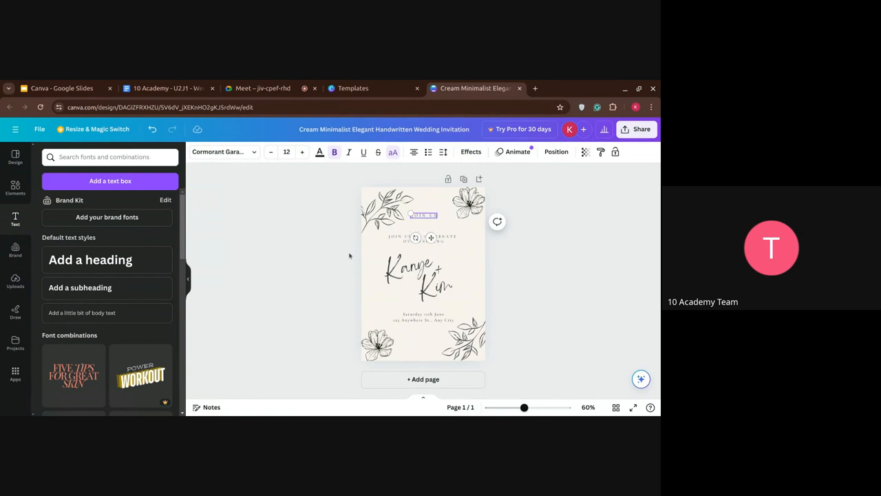
mouse_move(147, 234)
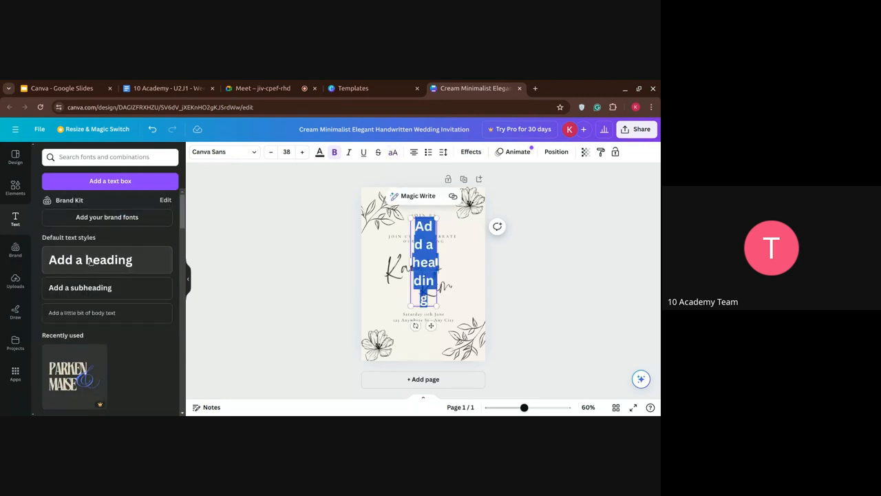
click(279, 197)
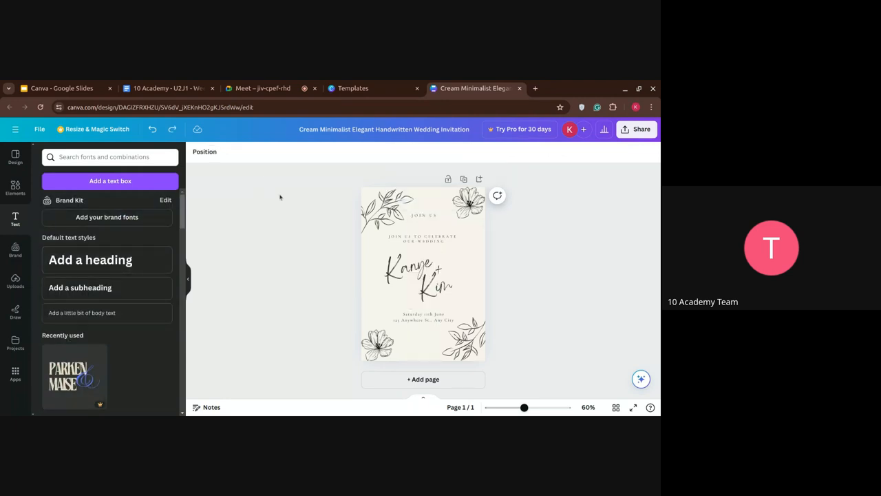
click(422, 215)
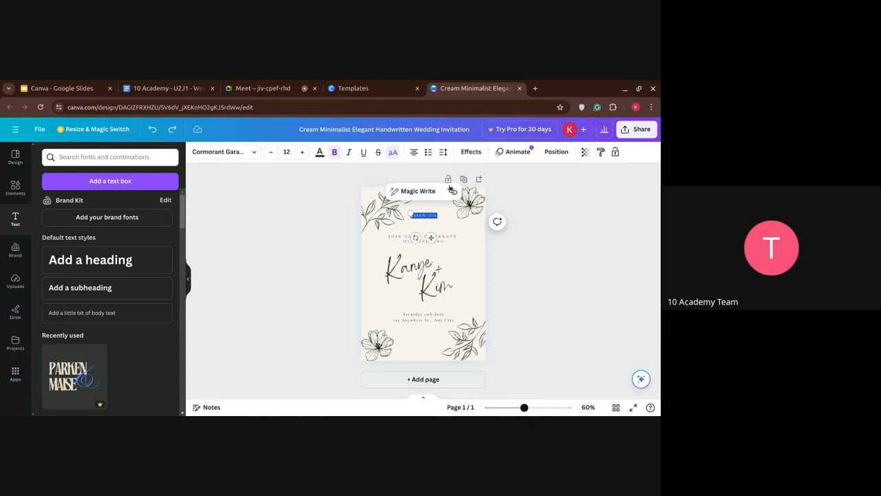
click(413, 191)
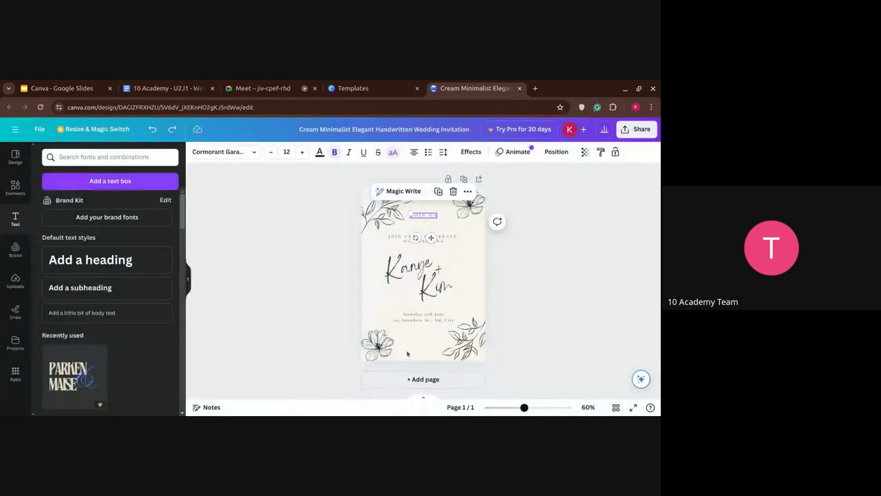
Step: Deselect JOIN US, scroll the font combinations, and switch to the Draw pens
click(407, 353)
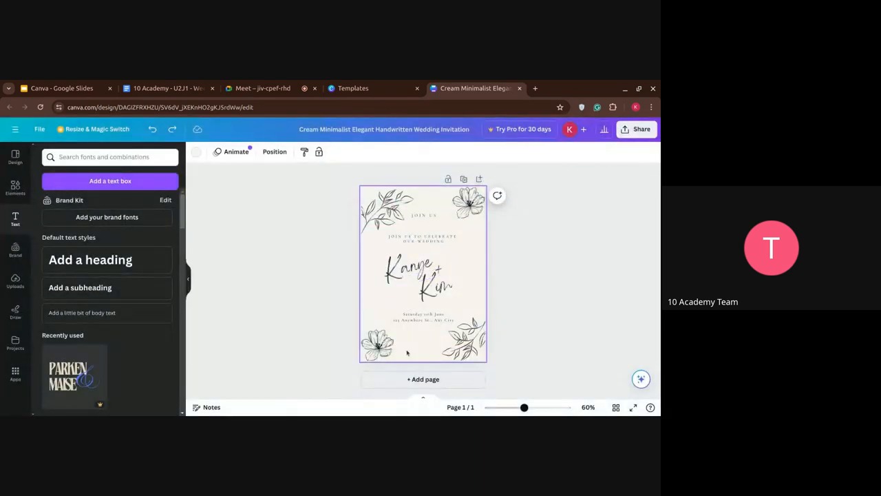
scroll(down, 3)
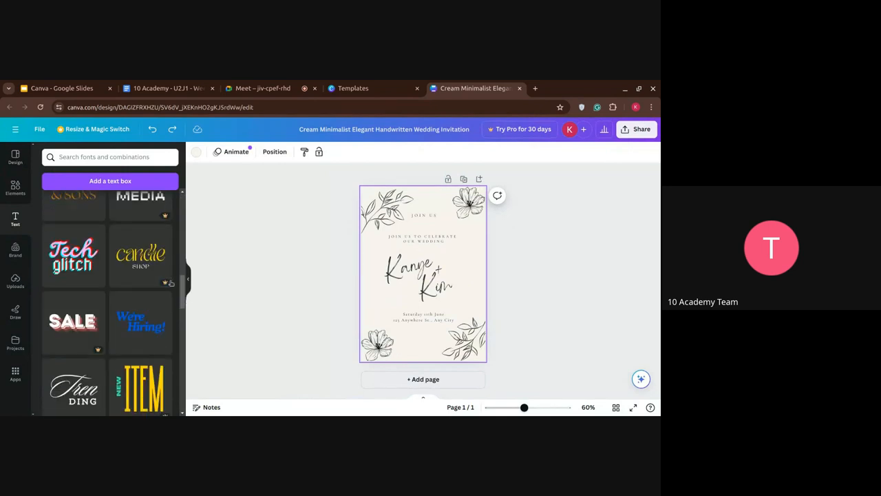
scroll(down, 3)
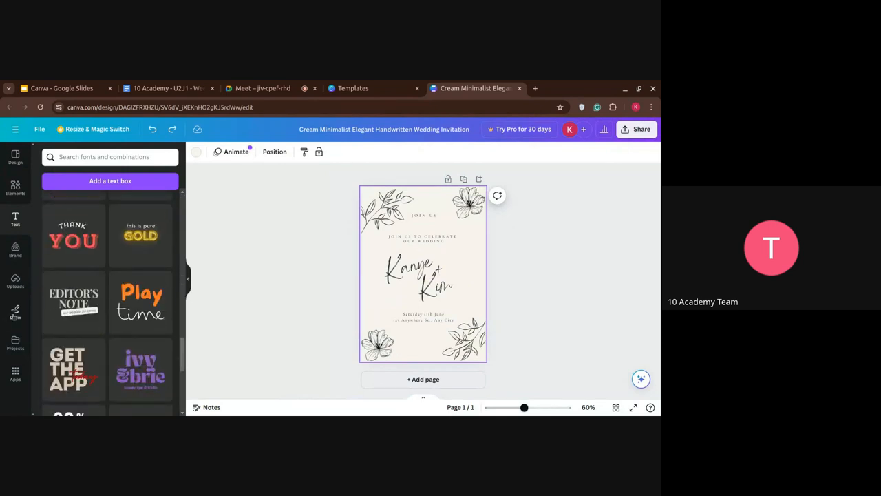
click(16, 311)
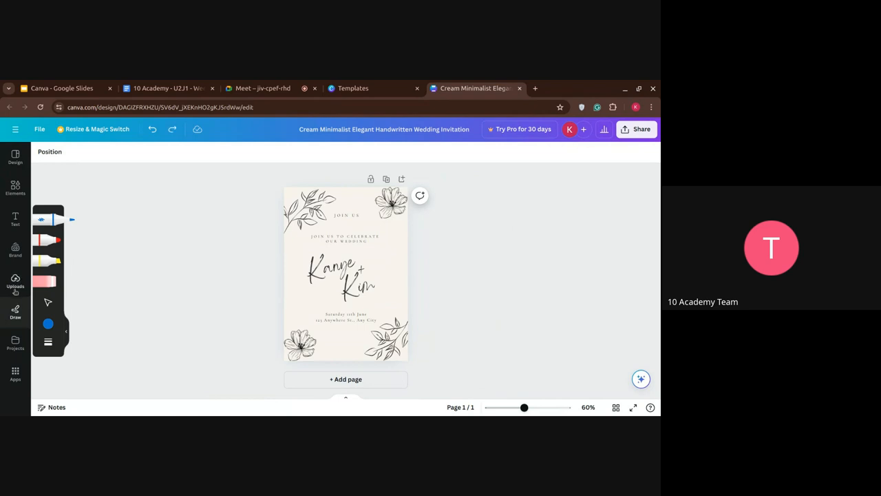
Step: View the upload options, then scroll through the Brand Kit's logos, colours and fonts
click(15, 278)
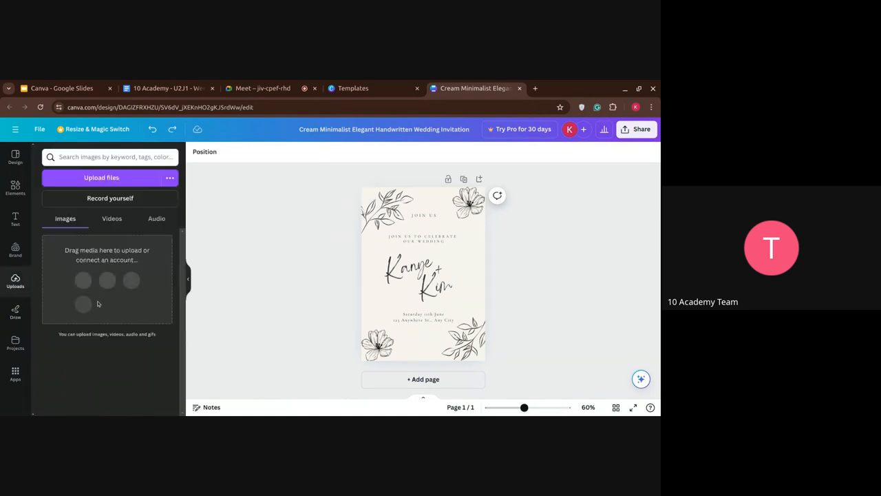
mouse_move(137, 228)
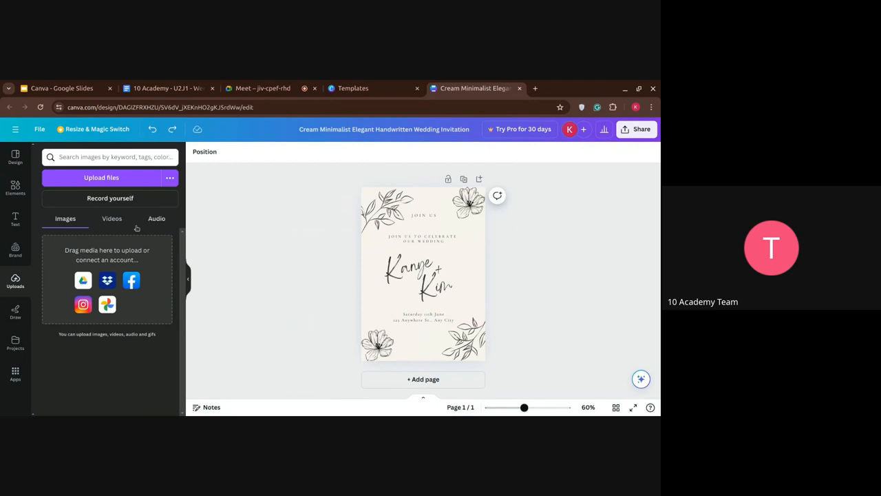
mouse_move(6, 254)
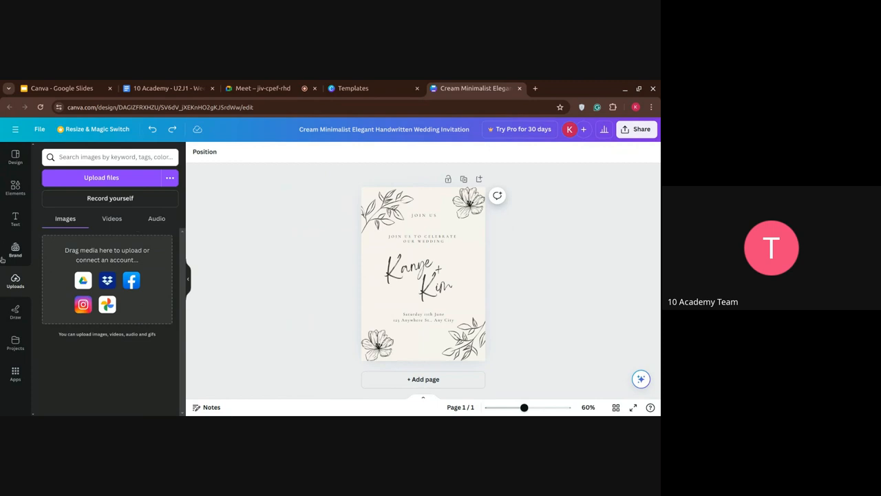
click(15, 250)
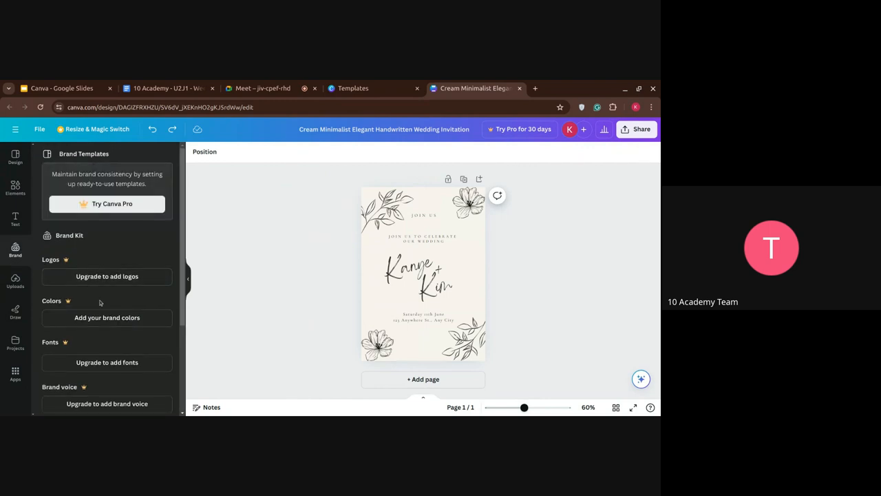
scroll(down, 3)
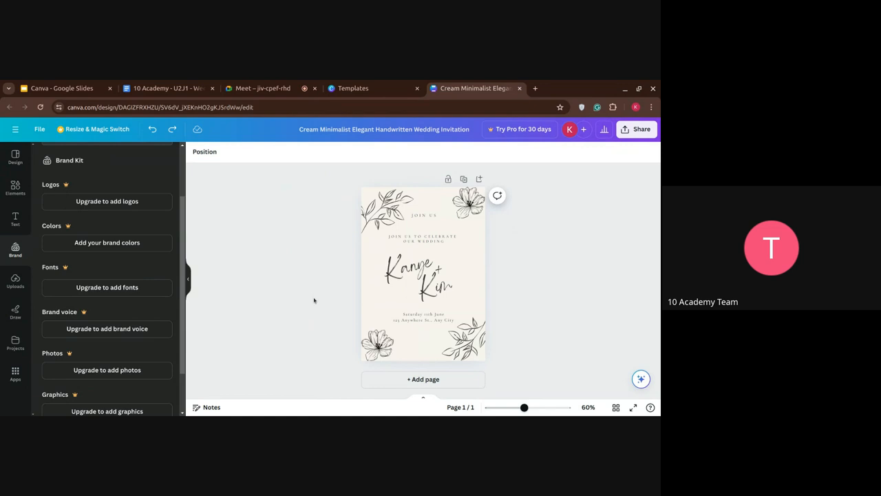
Step: Set the collaboration link to 'Anyone with the link' and bring up Download settings
click(636, 128)
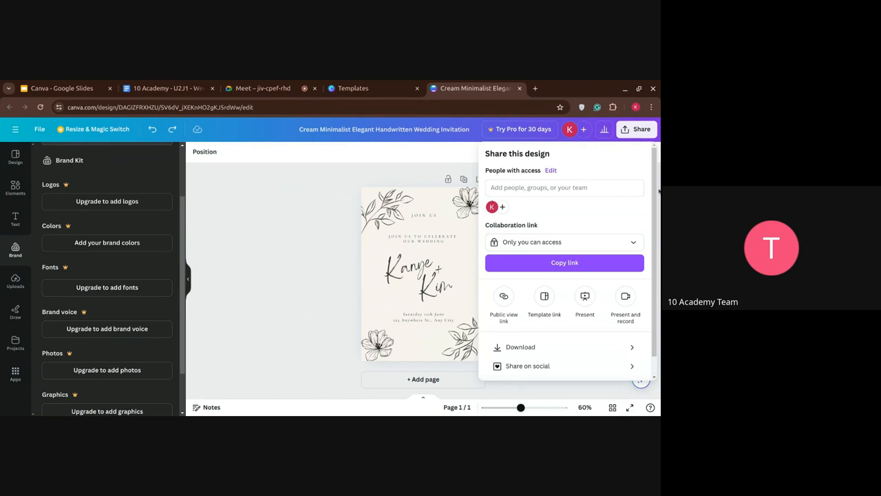
mouse_move(591, 262)
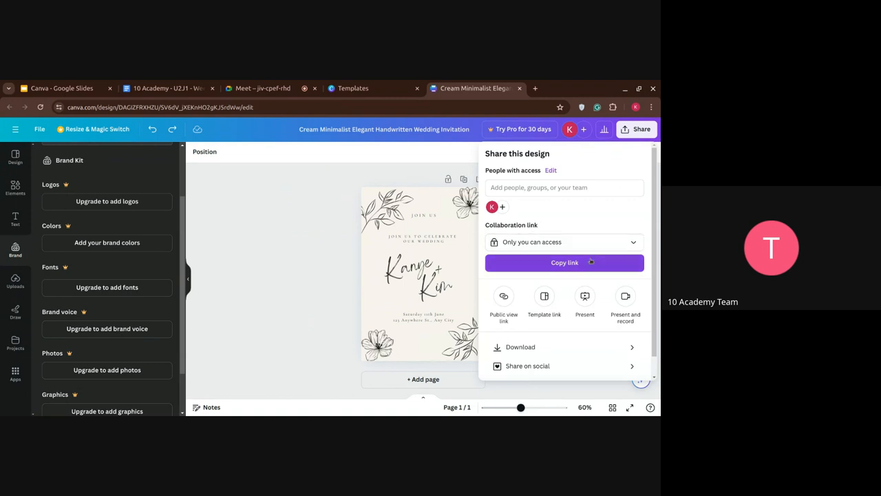
click(563, 242)
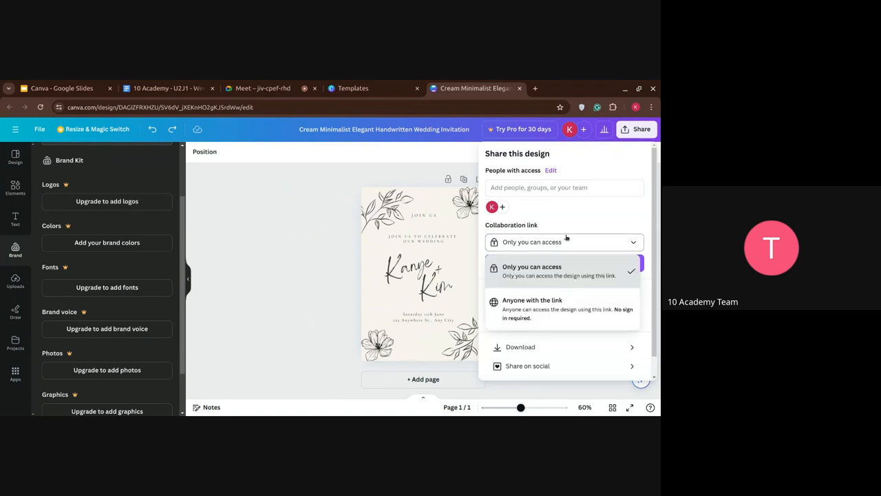
mouse_move(581, 305)
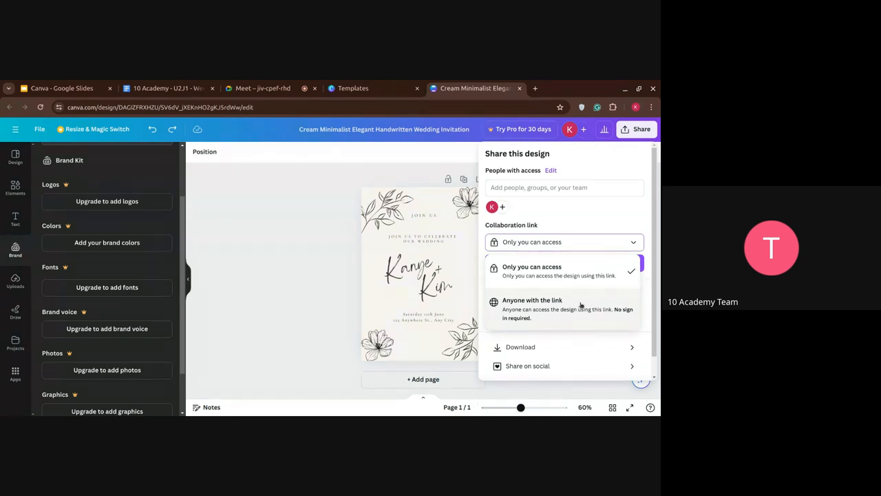
click(532, 299)
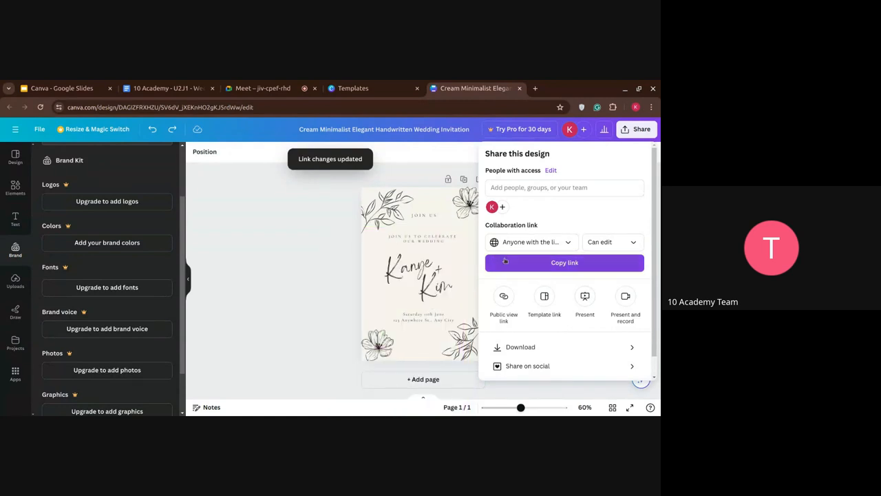
click(514, 347)
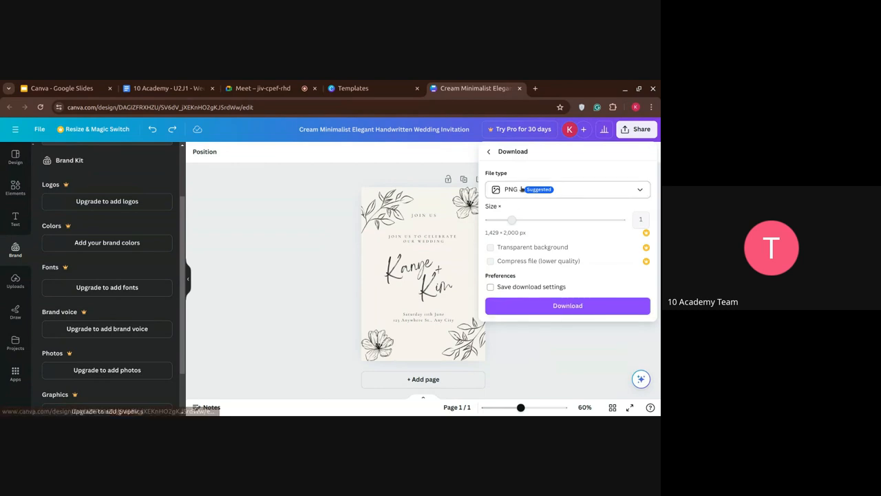
click(568, 189)
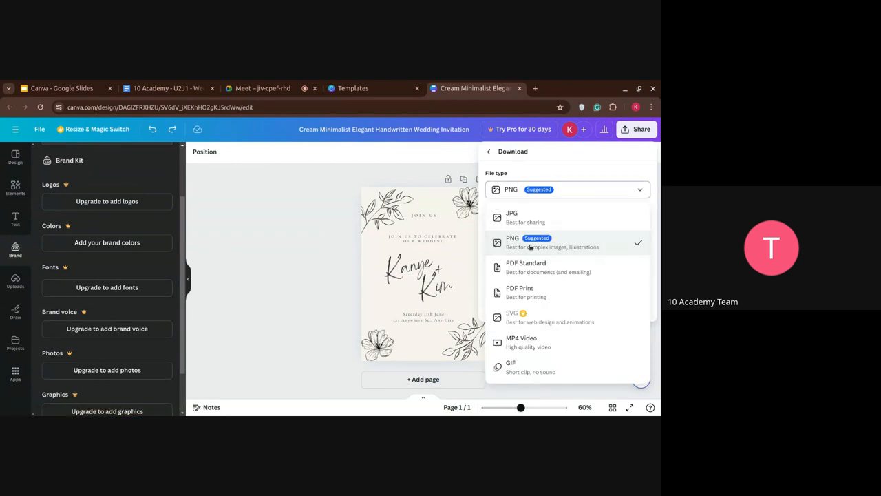
mouse_move(532, 267)
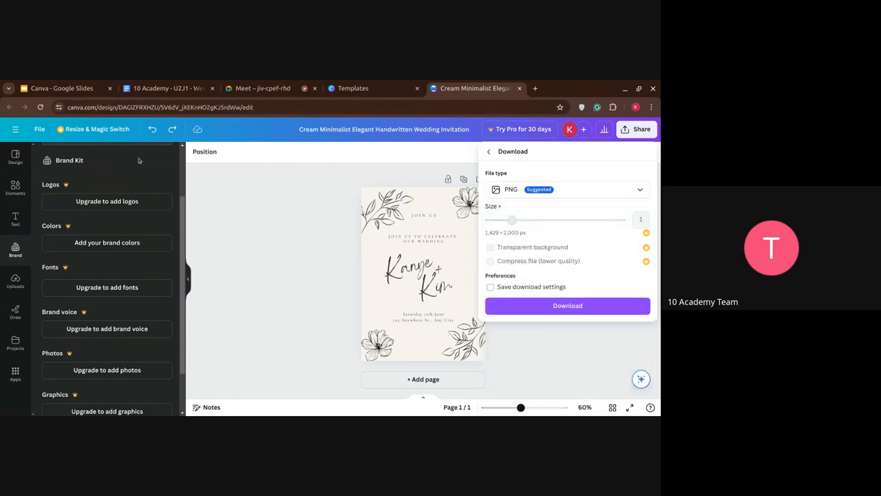
click(62, 88)
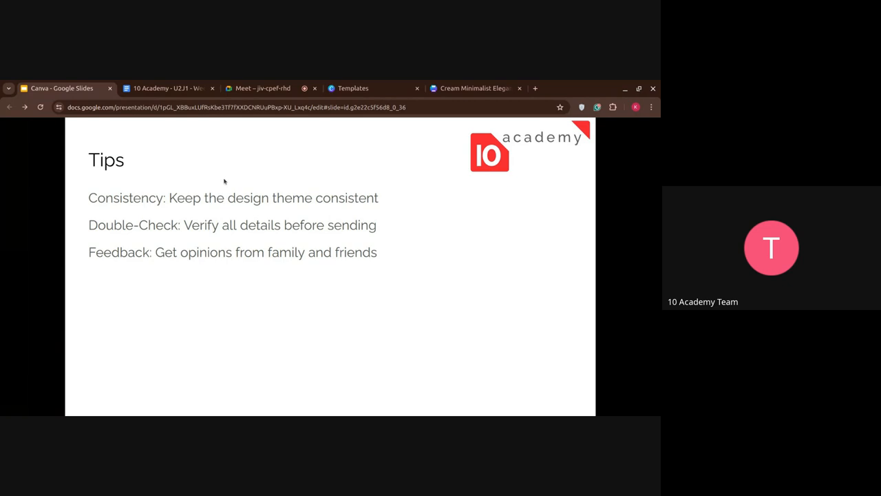
mouse_move(147, 184)
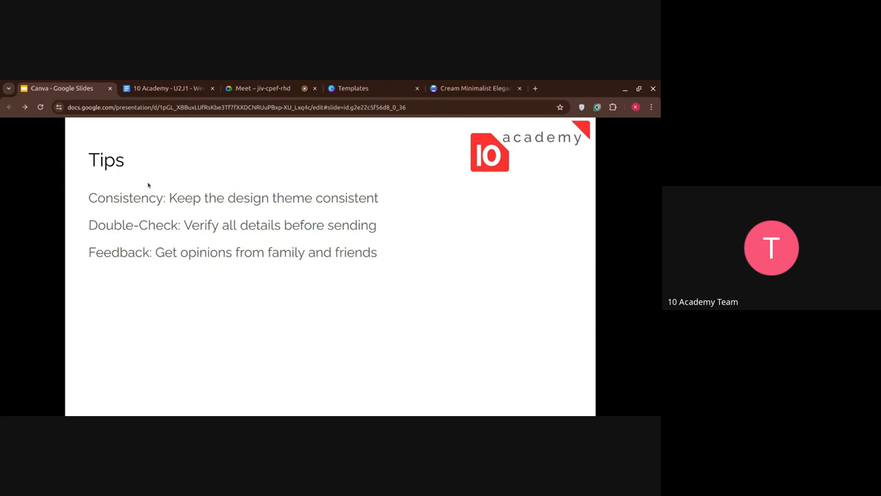
mouse_move(124, 202)
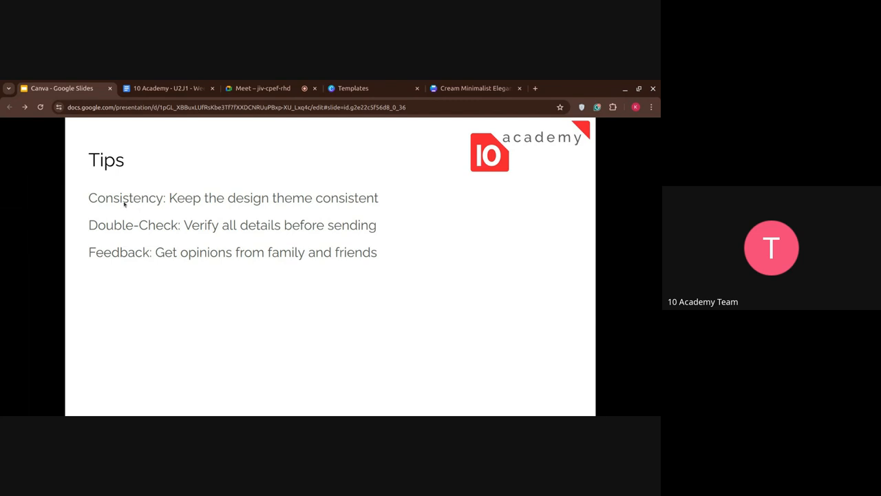
mouse_move(176, 206)
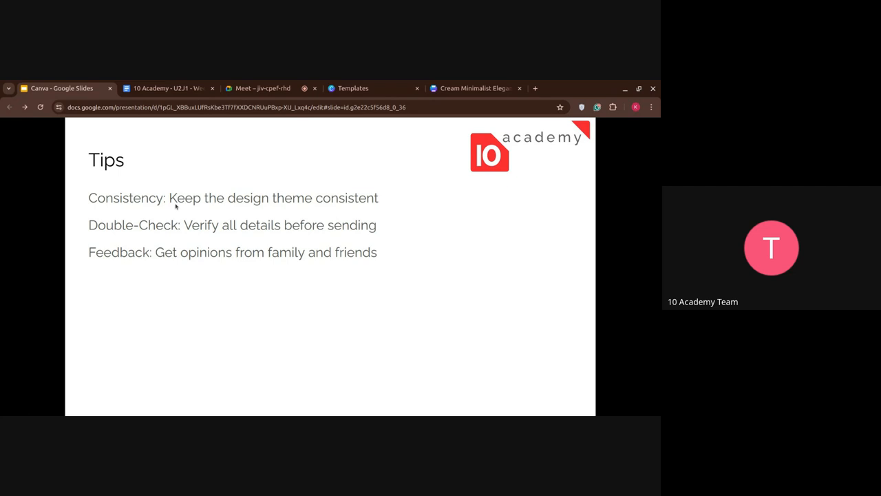
mouse_move(229, 200)
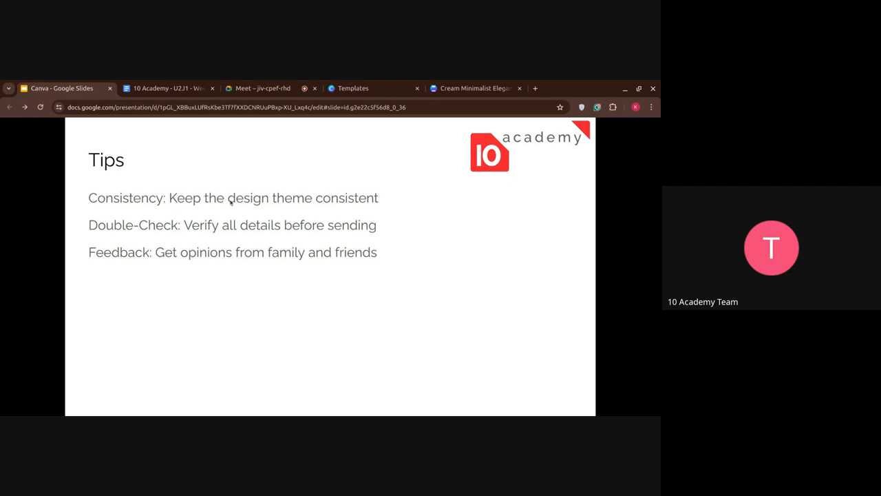
mouse_move(150, 252)
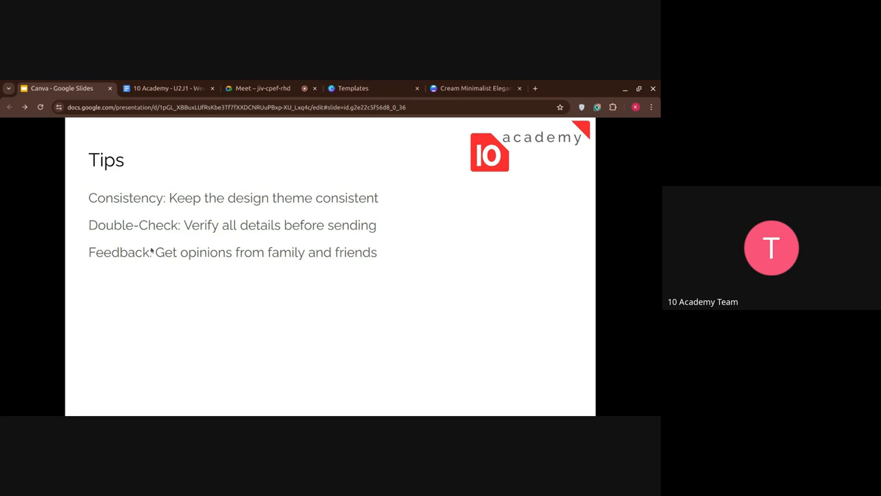
mouse_move(171, 227)
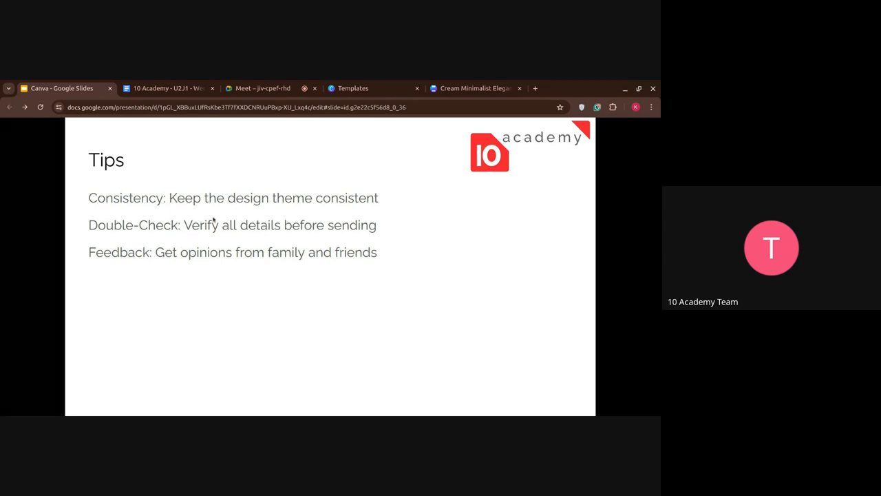
mouse_move(229, 234)
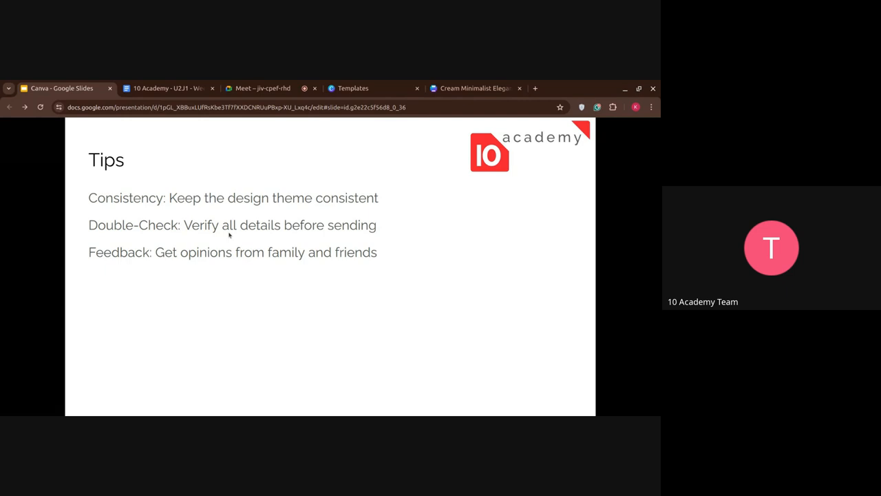
mouse_move(149, 252)
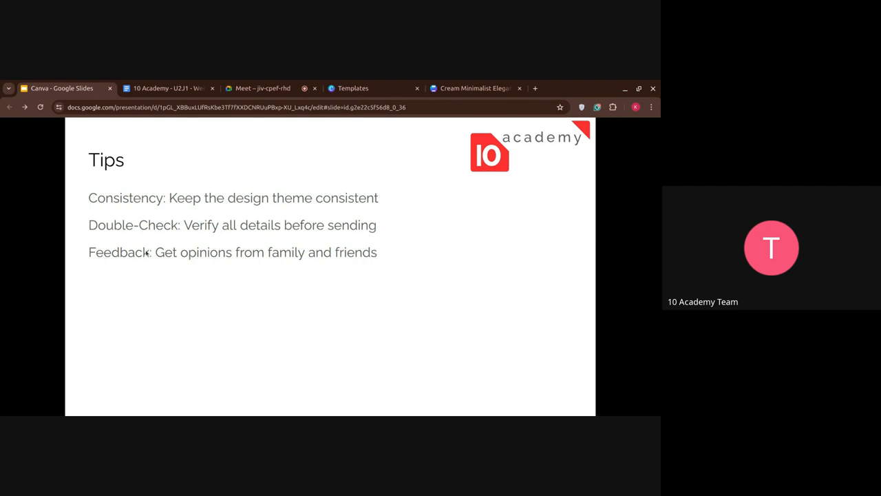
mouse_move(155, 258)
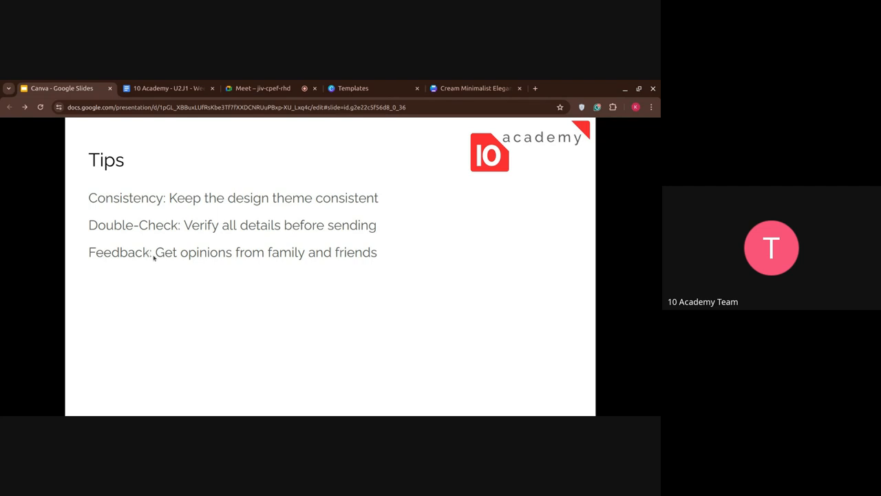
mouse_move(219, 256)
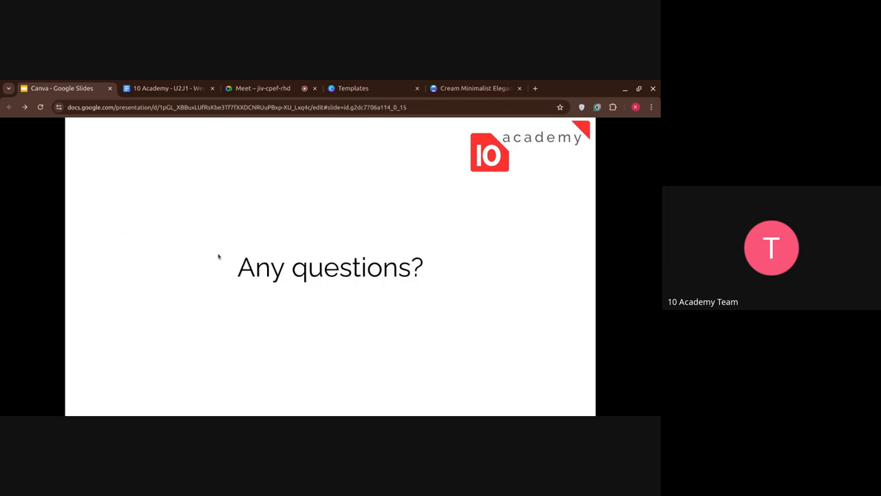
Step: Return to the Cream Minimalist Elegant browser tab with the Canva invitation
click(263, 88)
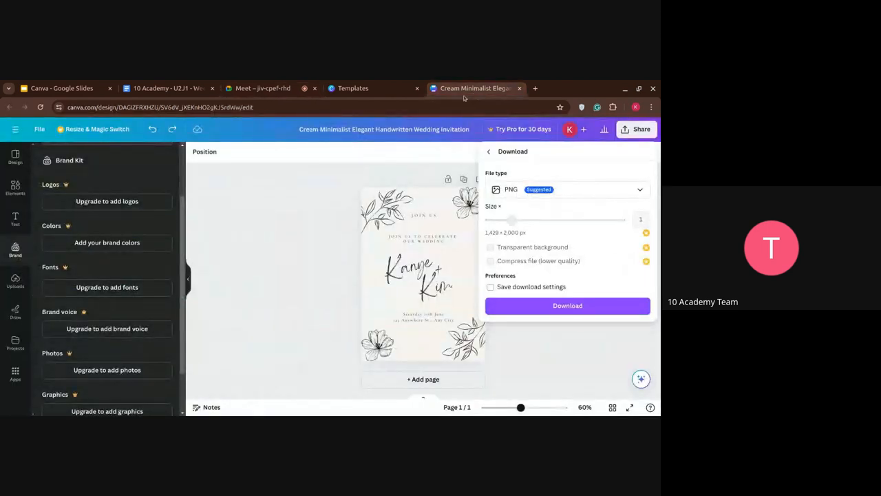
Step: Show the original invitation template tab, then switch to the Google Meet call
click(353, 88)
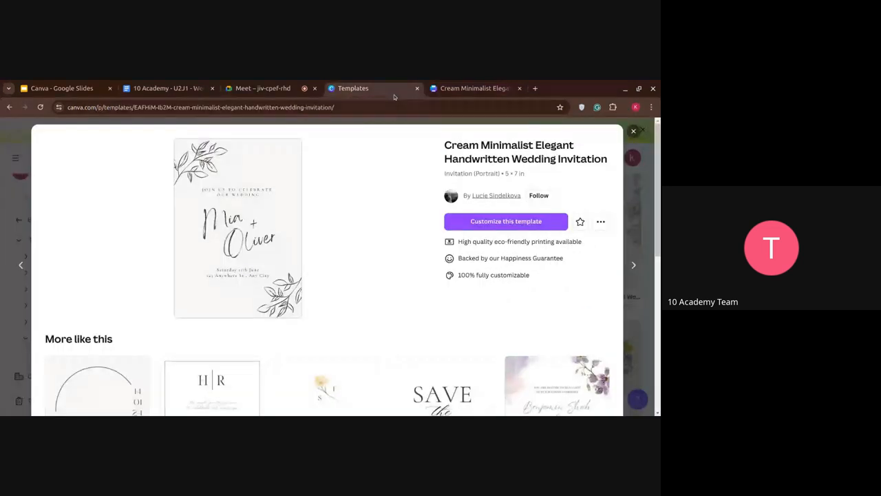
click(259, 88)
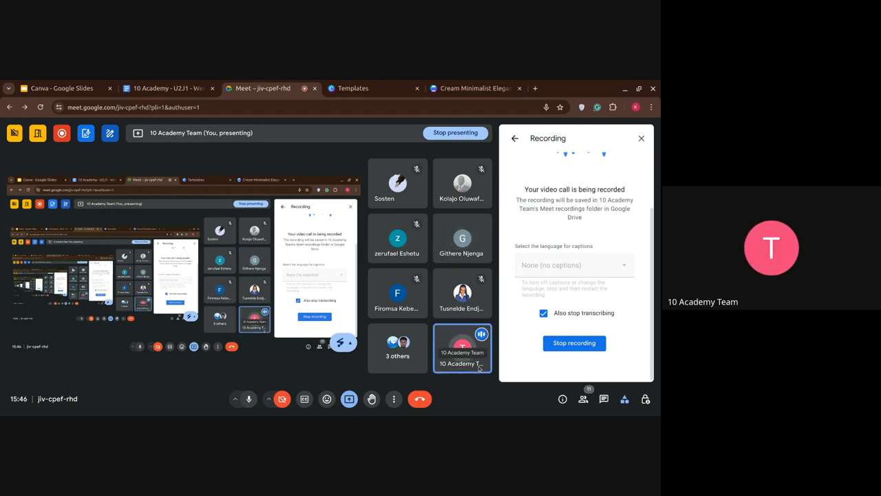
mouse_move(462, 238)
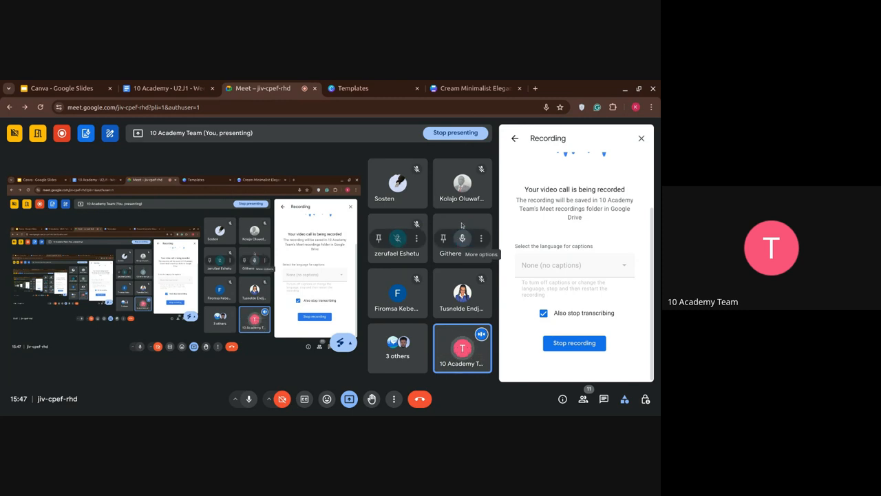